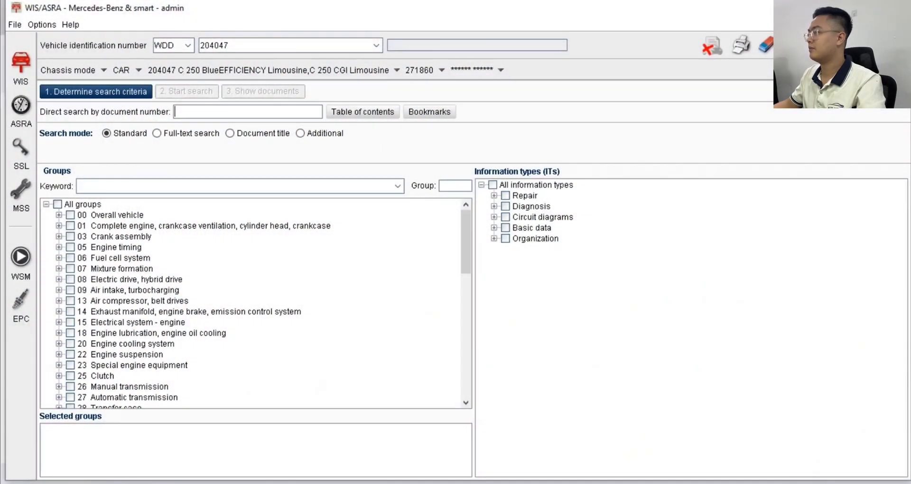
mouse_move(292, 184)
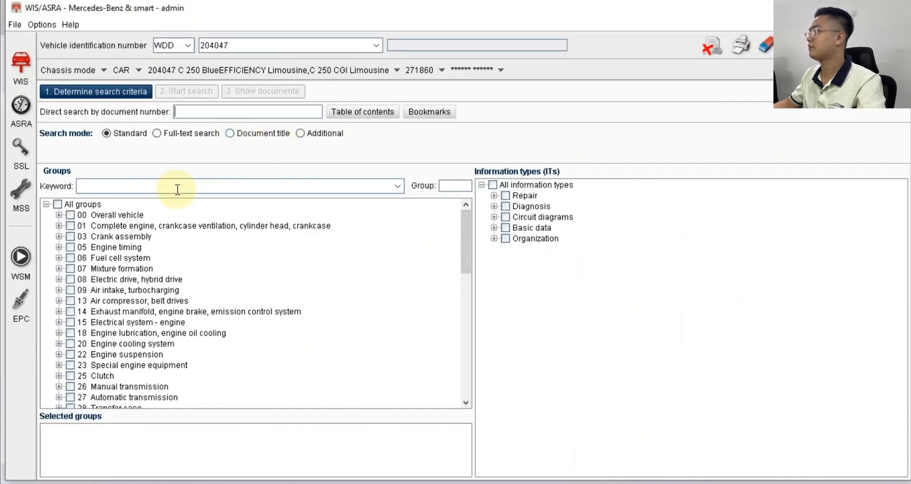
Select groups 54.00 General and 54.10 Battery with Testing and repair work (ar) as information type
type("ba")
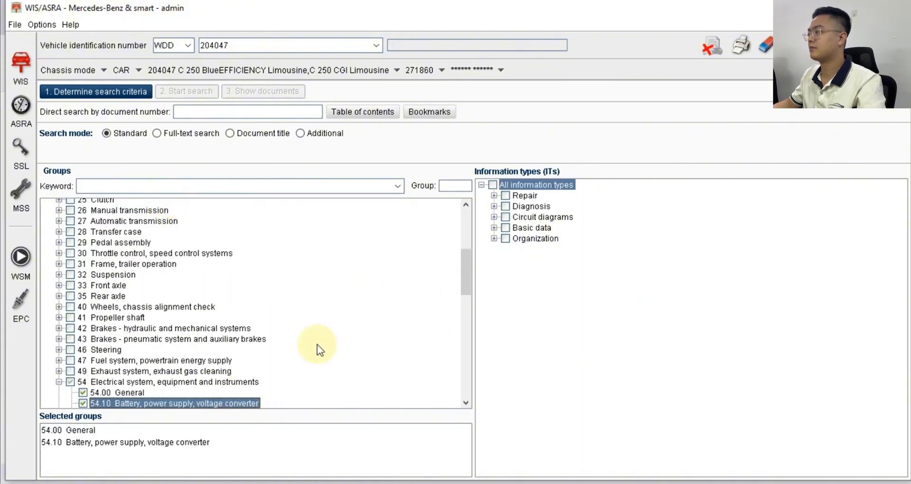
scroll("down", 3)
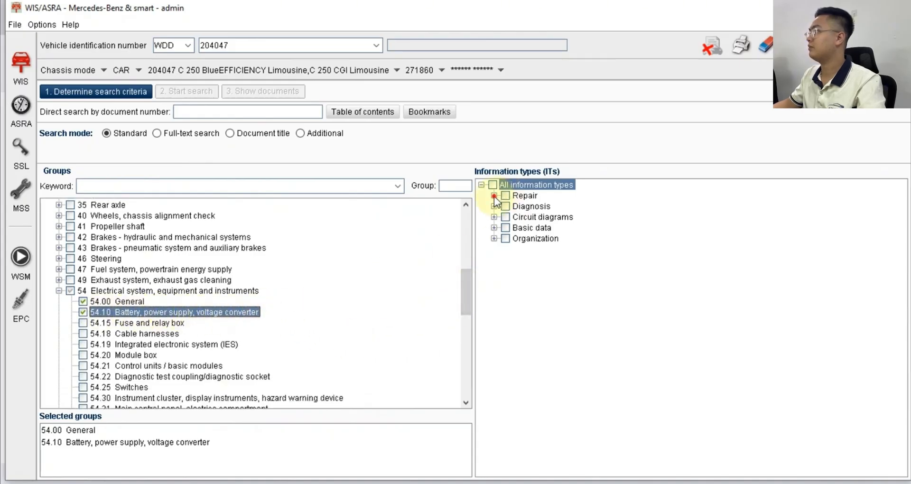
left_click(493, 195)
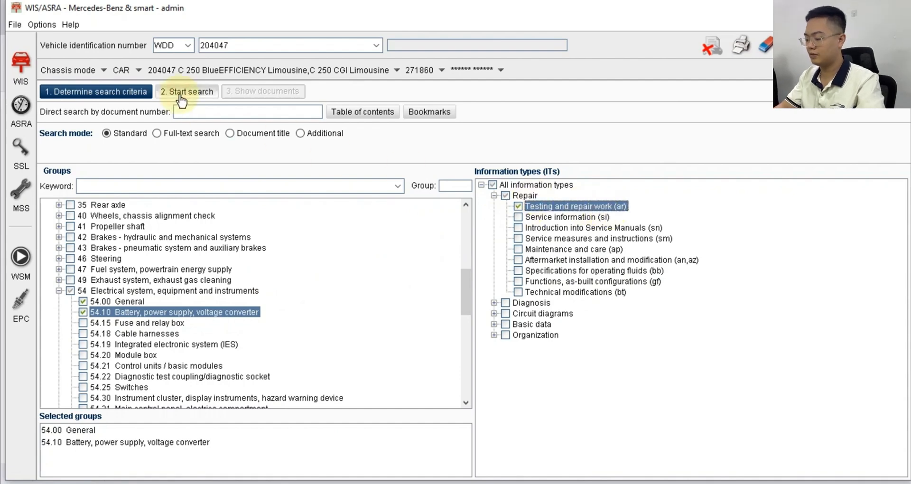
Run the search and select Remove/install battery from the battery document list
left_click(187, 91)
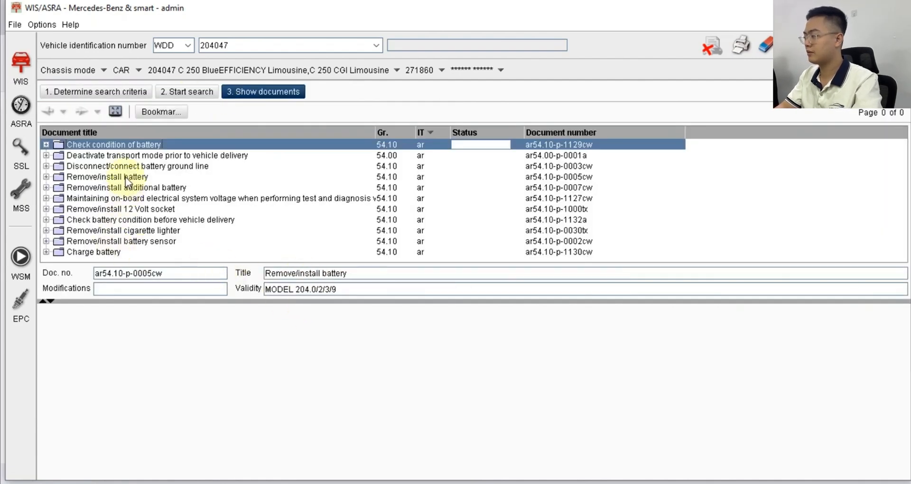
left_click(107, 176)
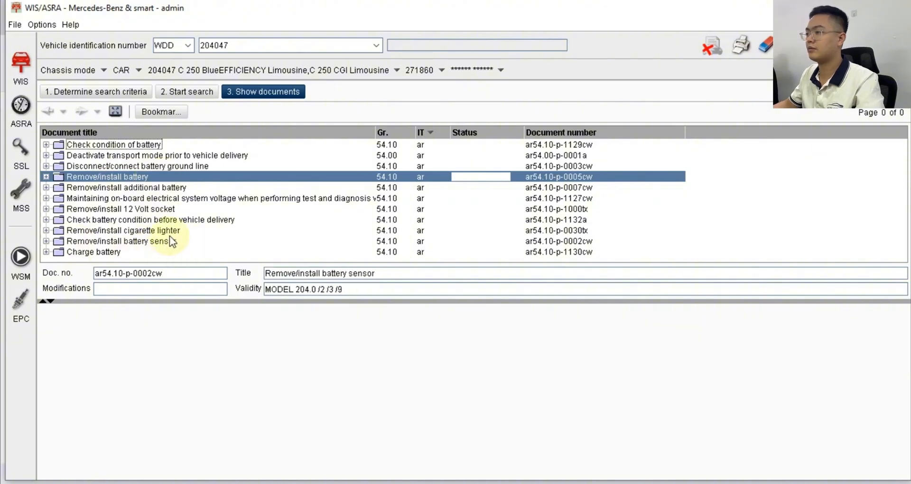
left_click(126, 230)
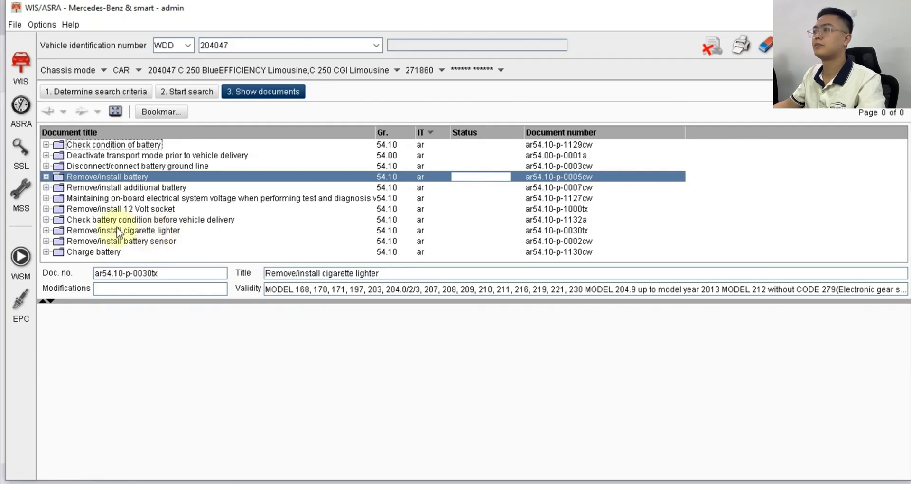
Open the Remove/install battery document, raising its explosive-gas safety warning
left_click(107, 177)
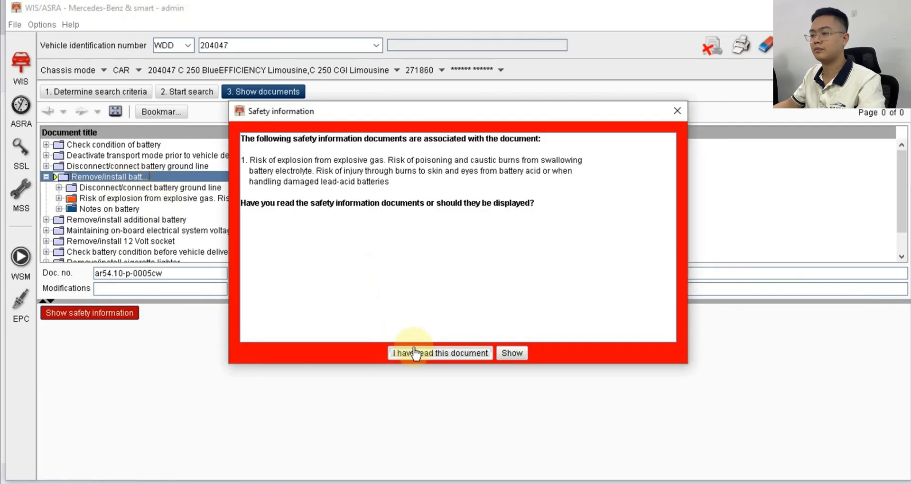
mouse_move(357, 250)
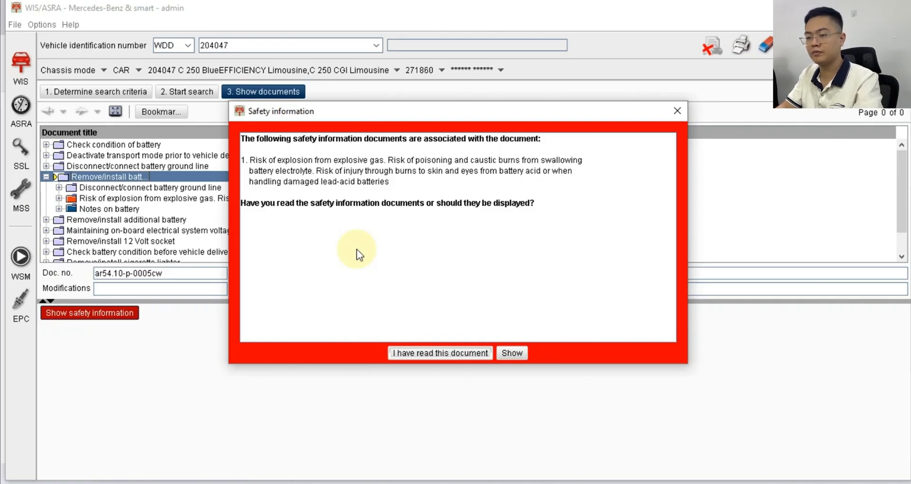
mouse_move(391, 271)
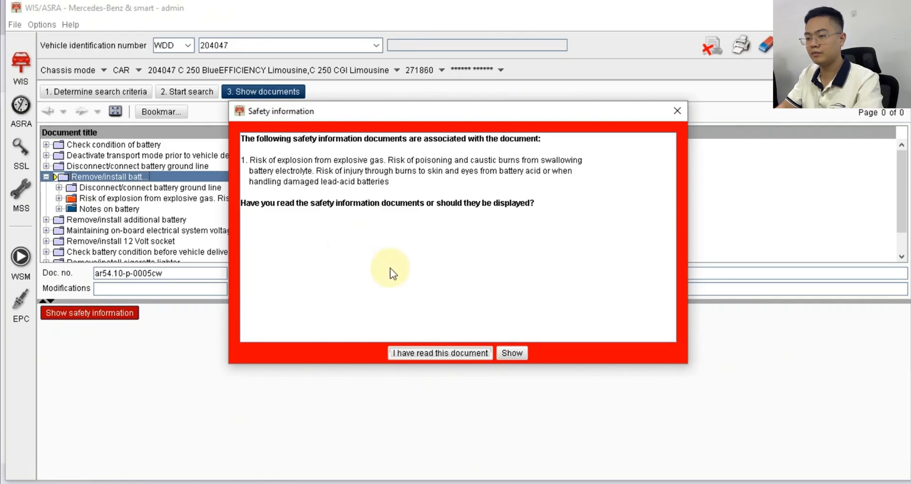
Acknowledge the safety warning and read AR54.10-P-0005CW's illustrations and parts legend for model 204.0
left_click(439, 353)
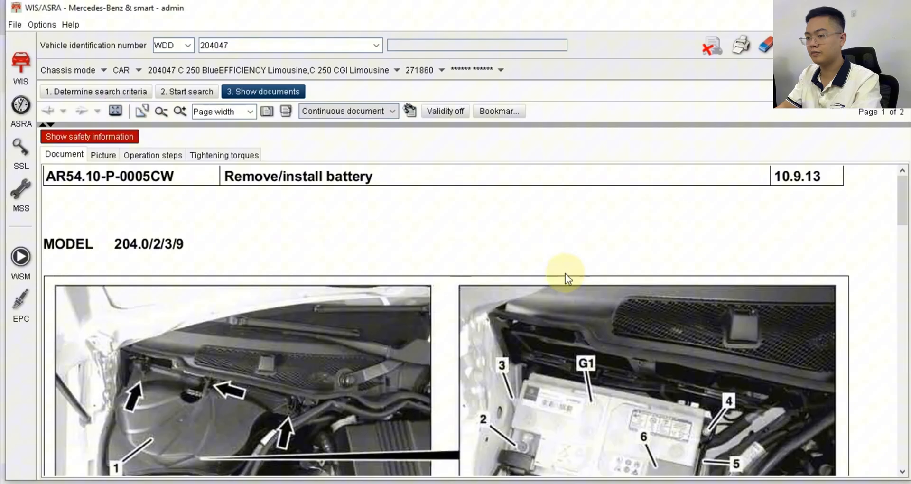
scroll("down", 3)
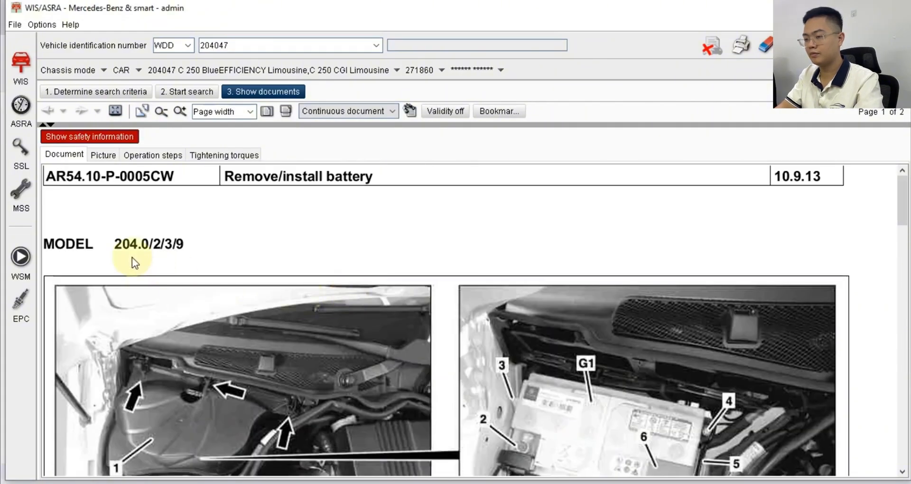
mouse_move(172, 268)
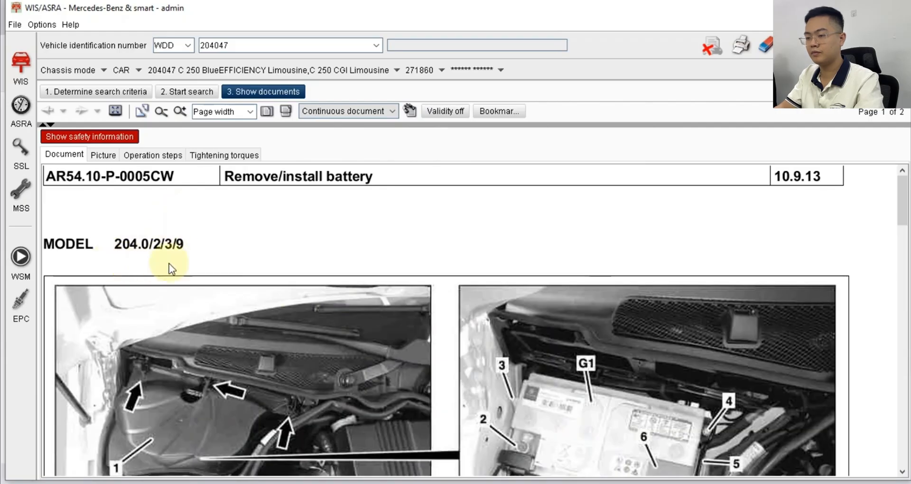
scroll("down", 3)
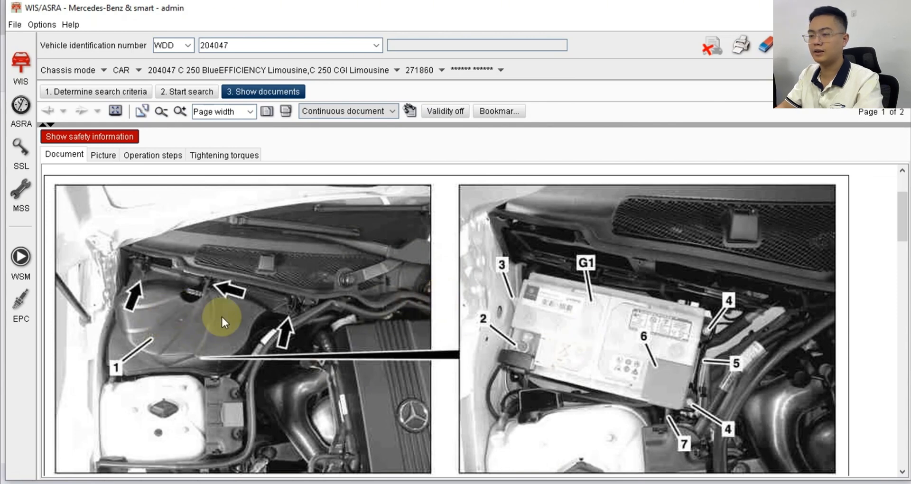
mouse_move(193, 322)
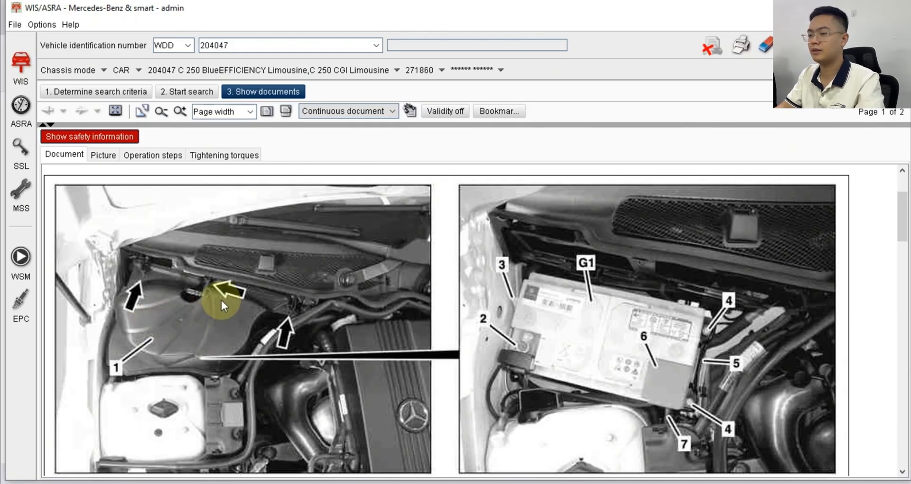
mouse_move(229, 312)
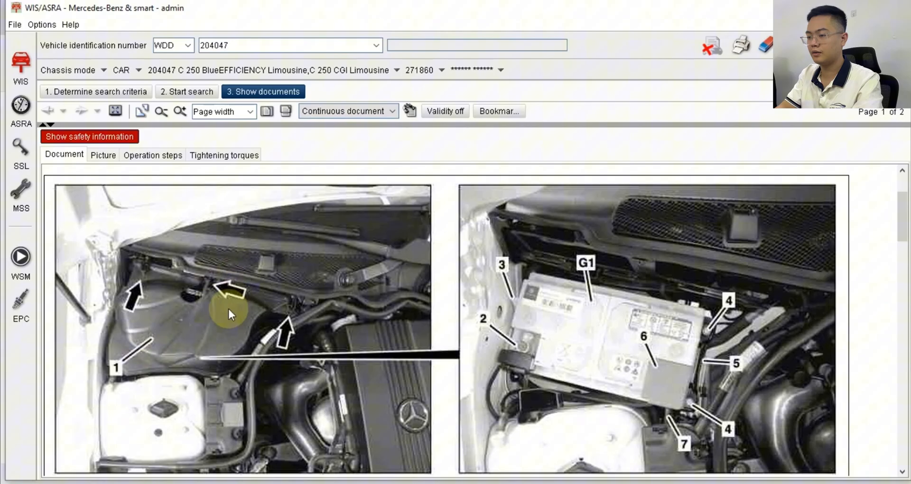
mouse_move(136, 282)
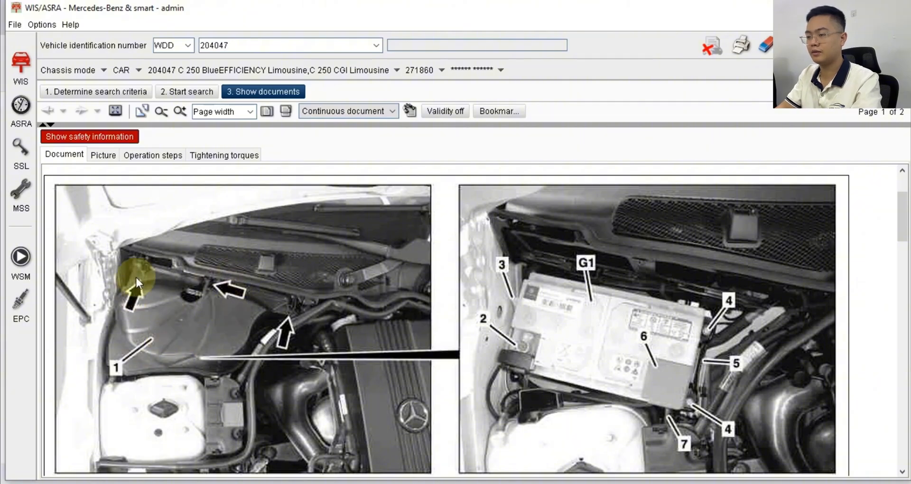
mouse_move(196, 358)
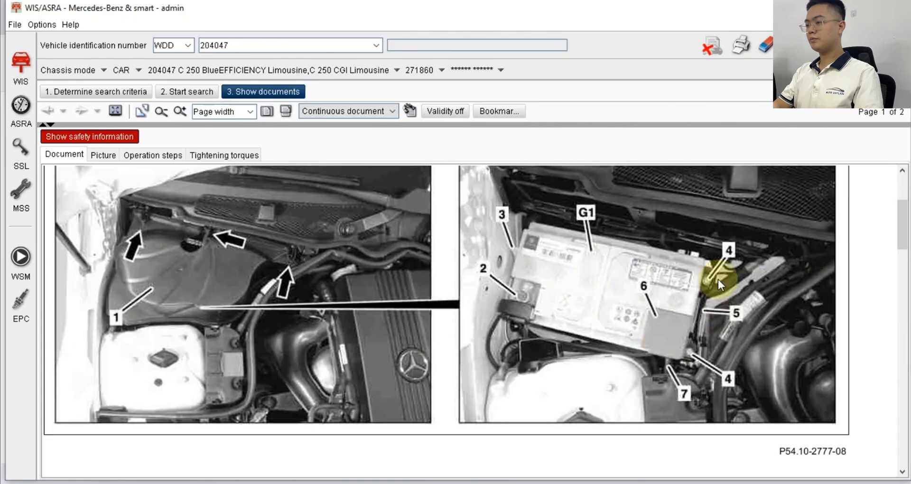
scroll("down", 3)
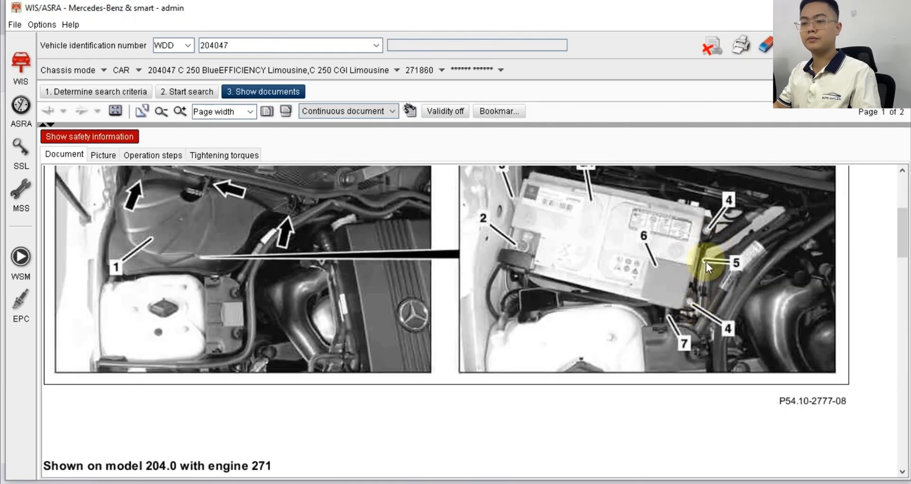
scroll("down", 3)
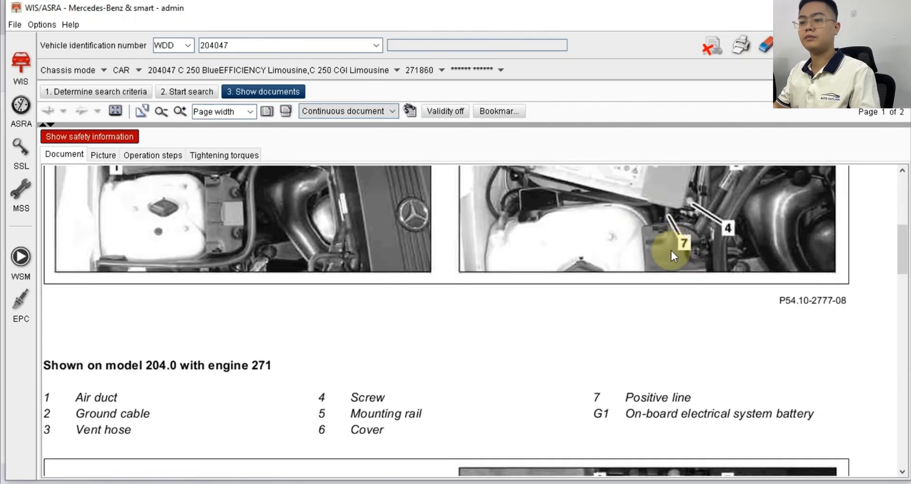
mouse_move(392, 405)
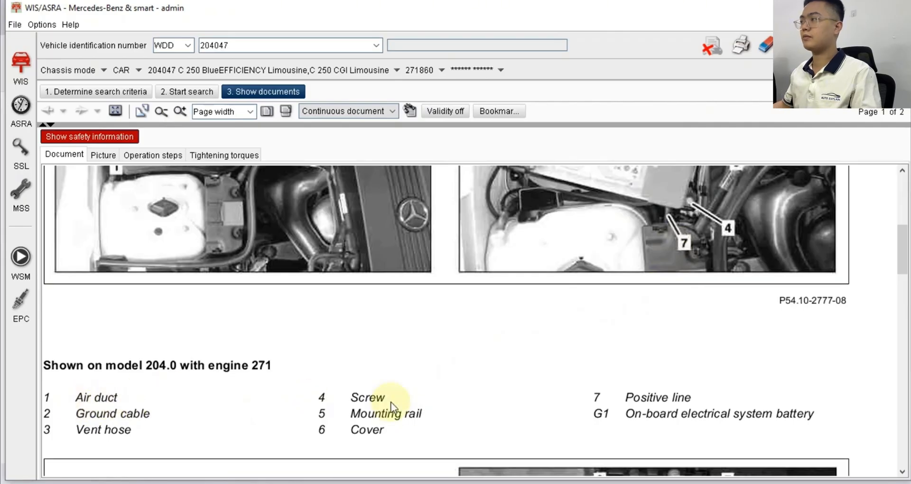
mouse_move(603, 348)
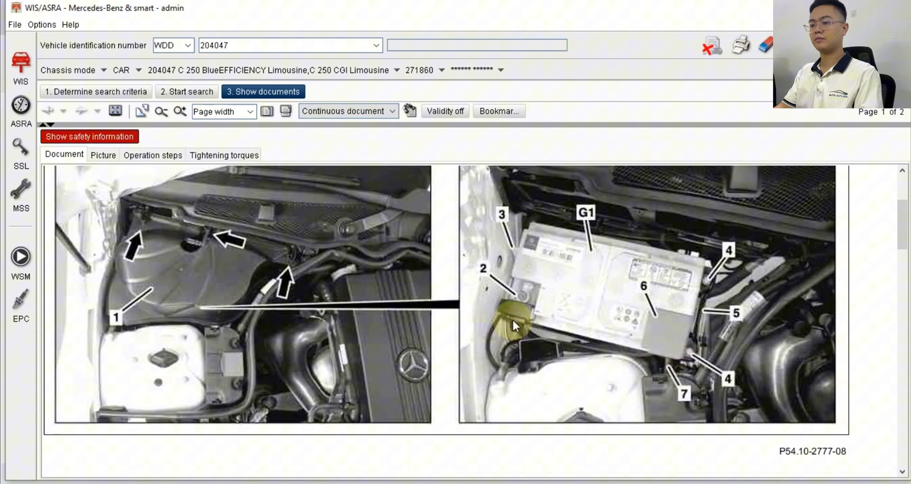
scroll("down", 3)
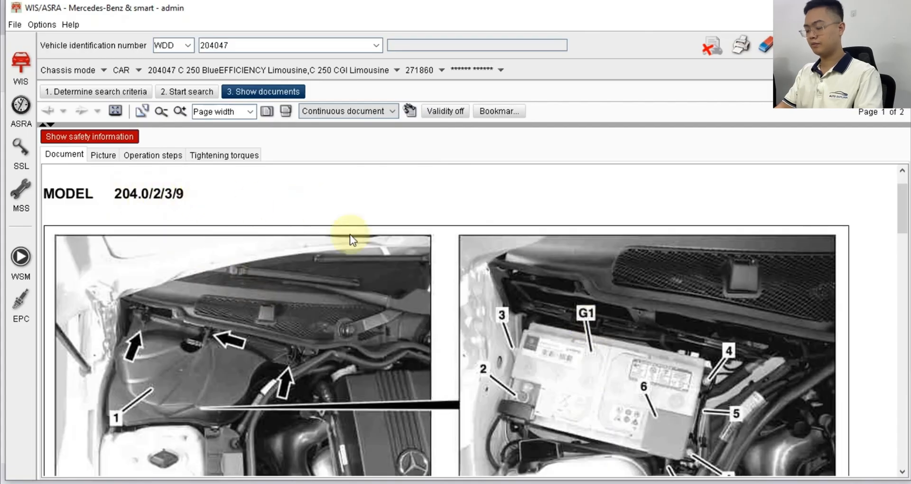
scroll("down", 3)
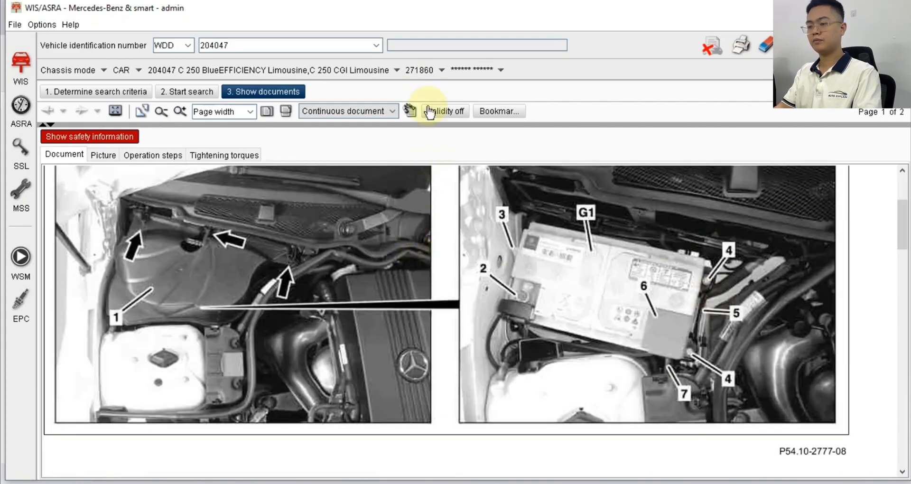
scroll("down", 3)
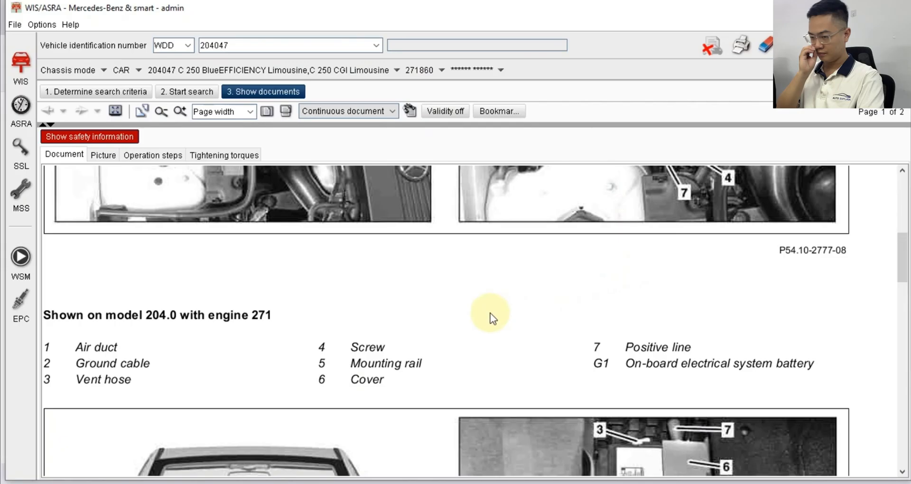
scroll("down", 3)
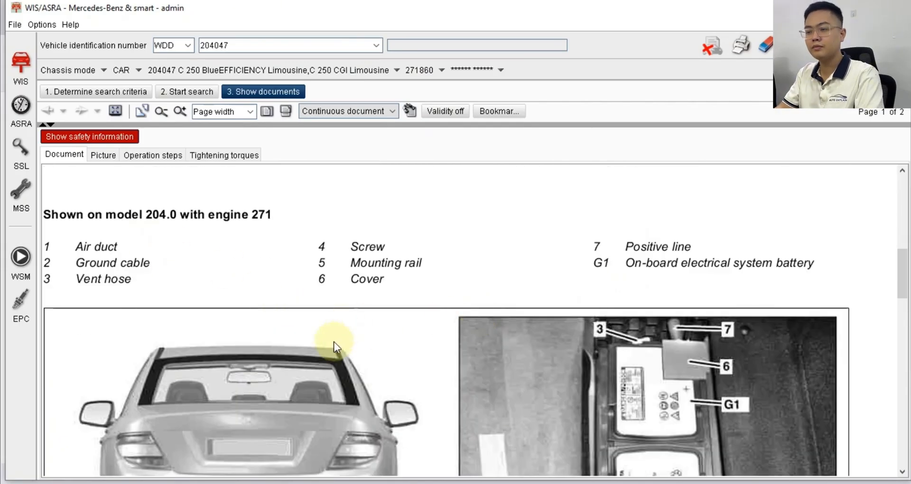
mouse_move(575, 255)
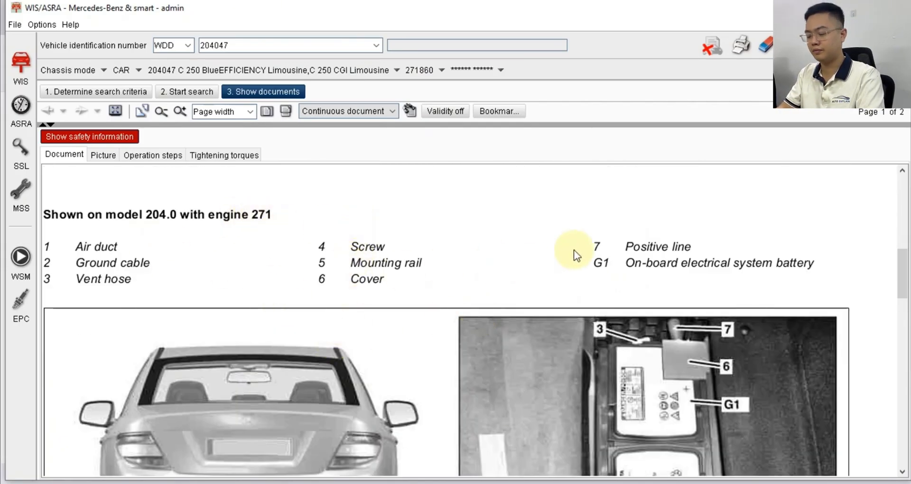
scroll("down", 3)
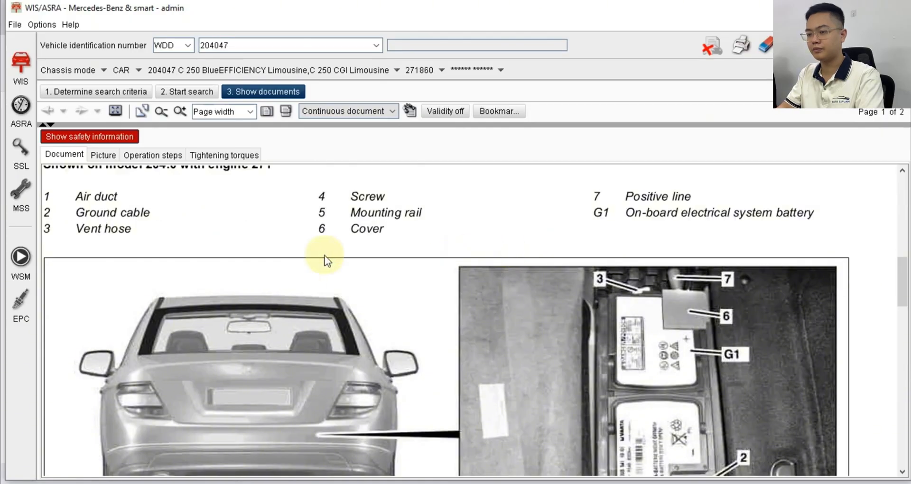
scroll("down", 3)
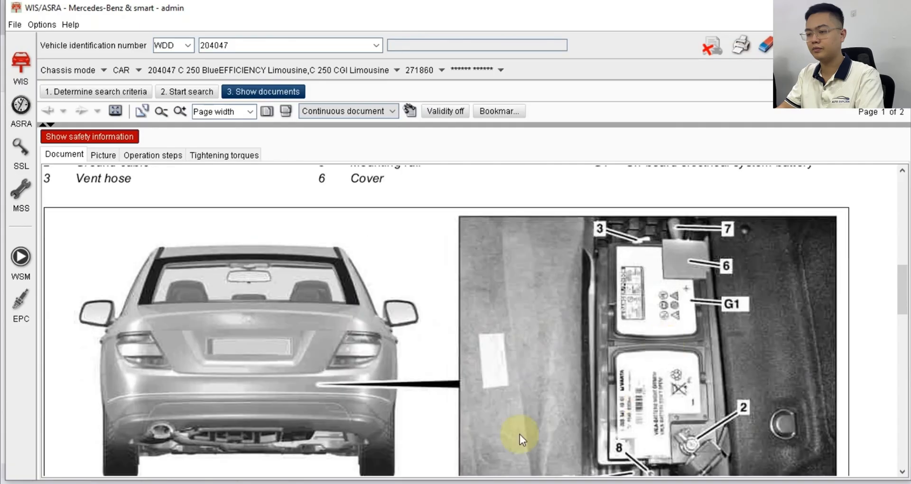
scroll("down", 3)
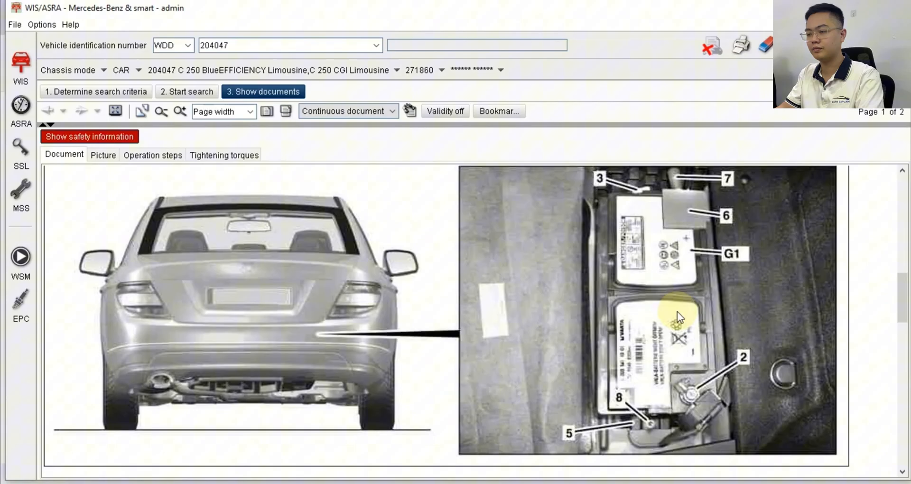
mouse_move(698, 250)
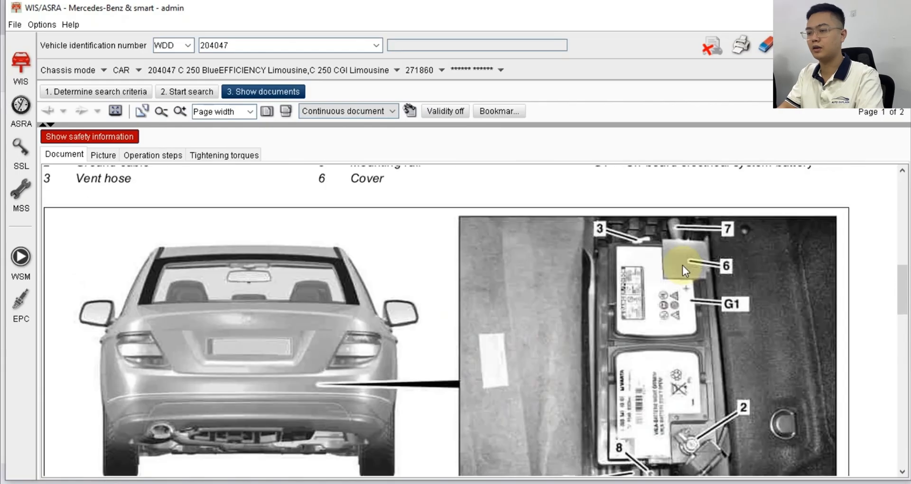
scroll("down", 3)
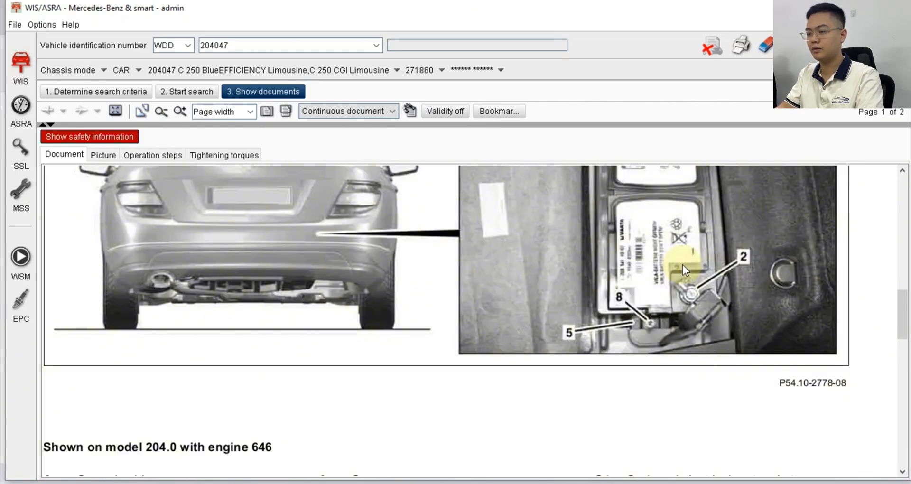
scroll("down", 3)
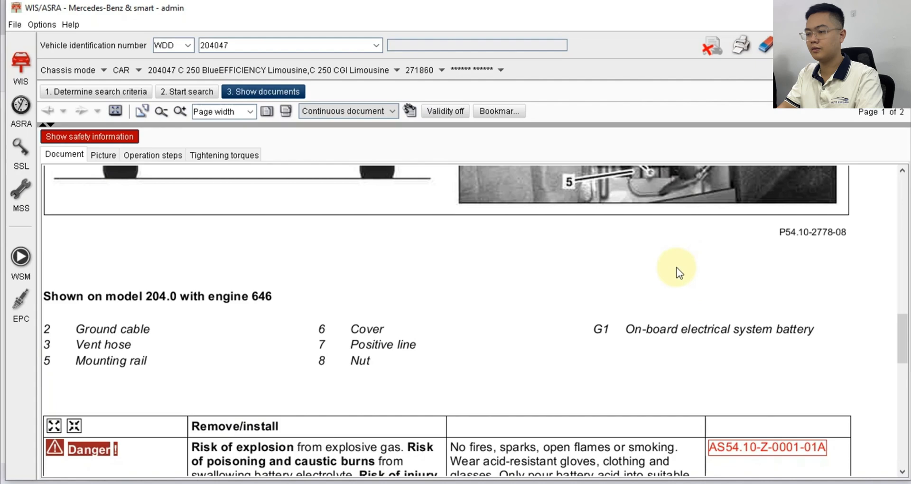
scroll("down", 3)
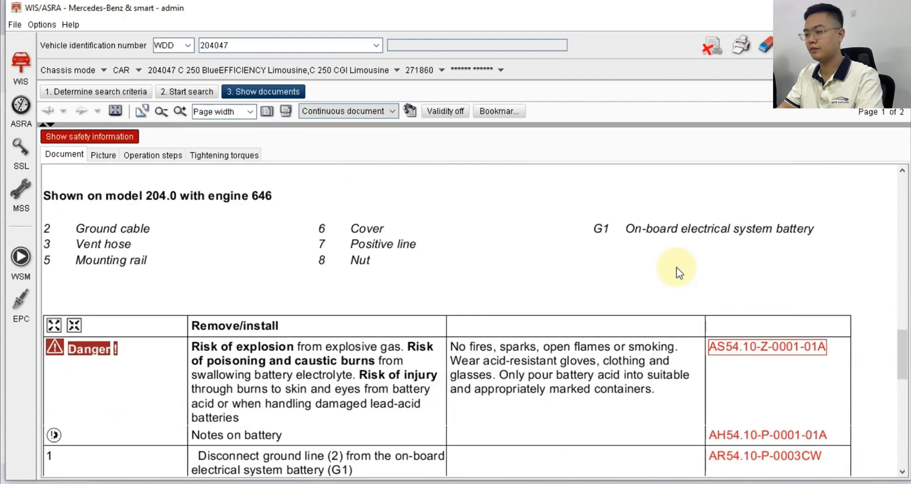
scroll("down", 3)
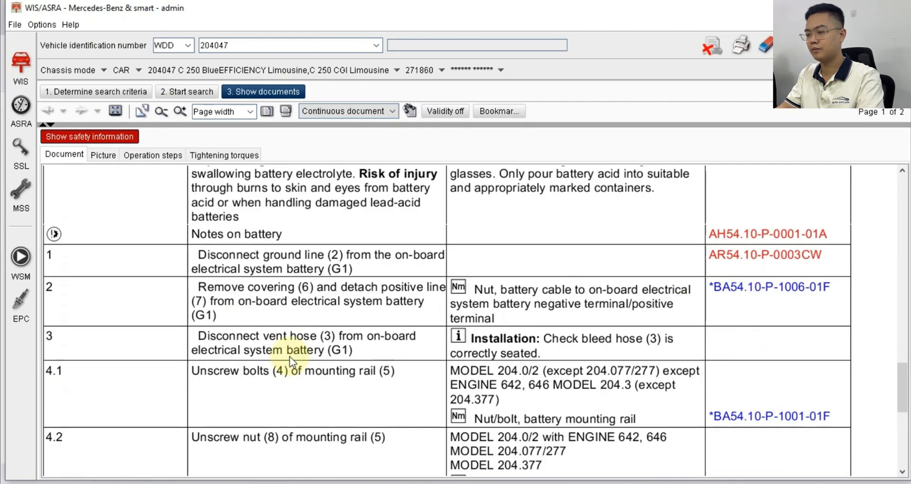
mouse_move(290, 273)
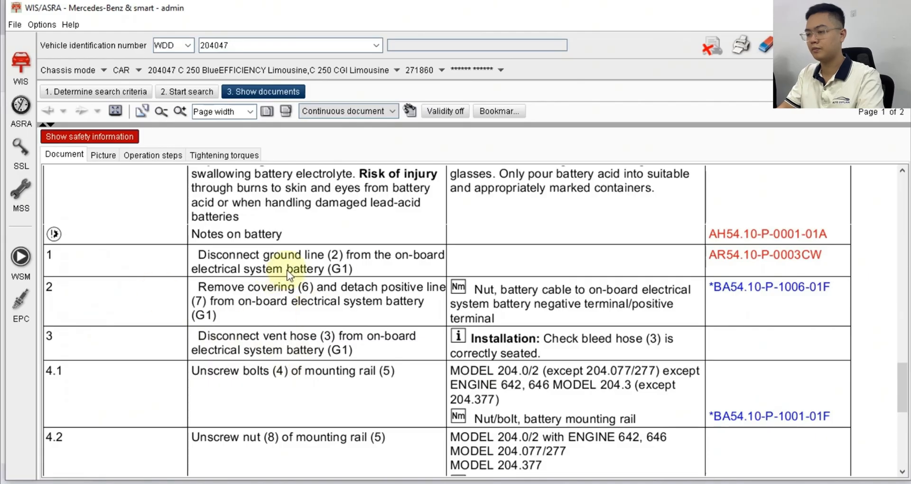
scroll("down", 3)
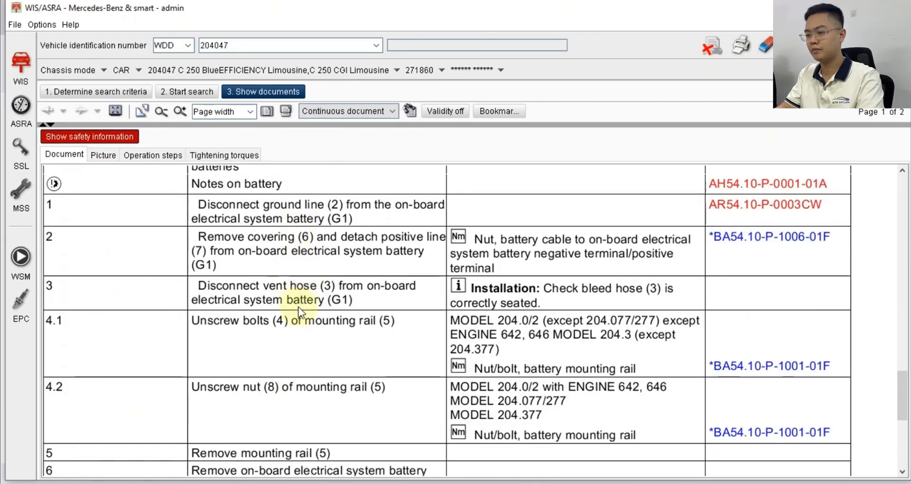
scroll("down", 3)
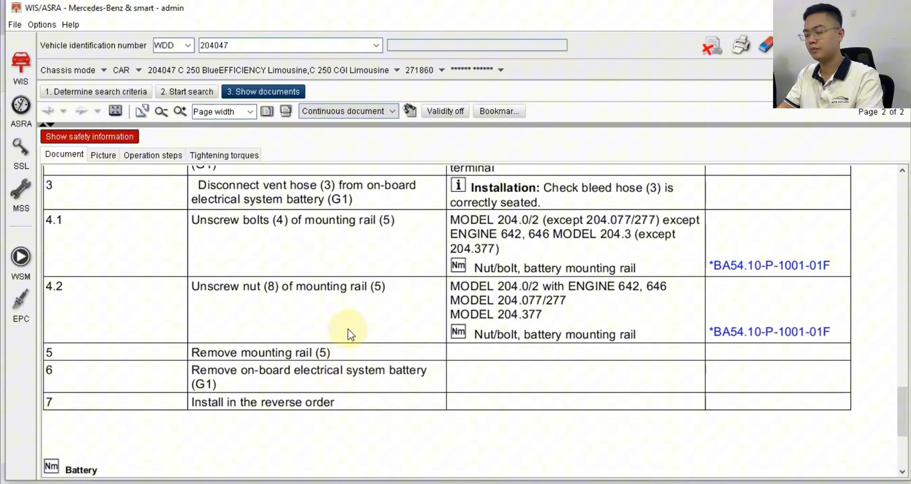
scroll("down", 3)
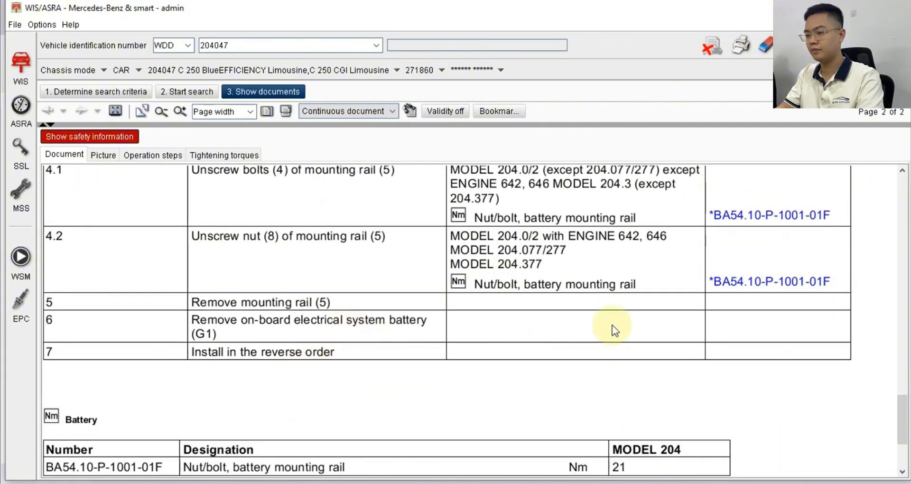
scroll("down", 3)
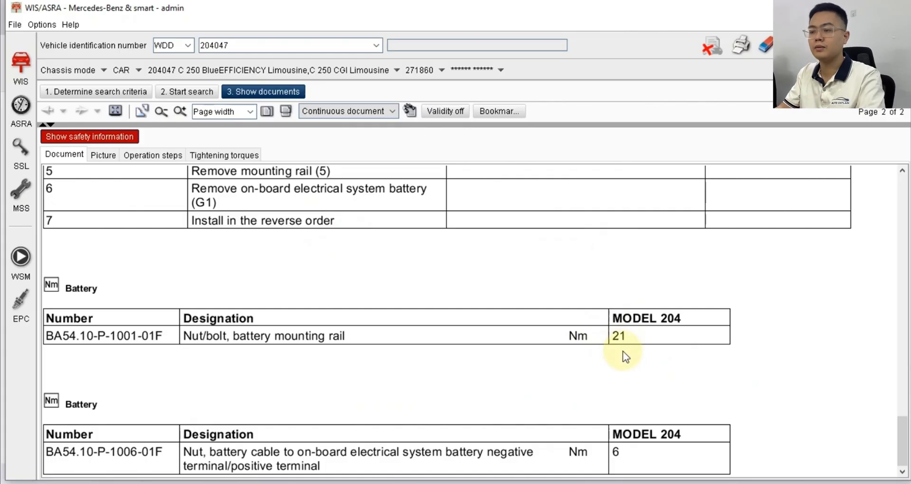
mouse_move(567, 375)
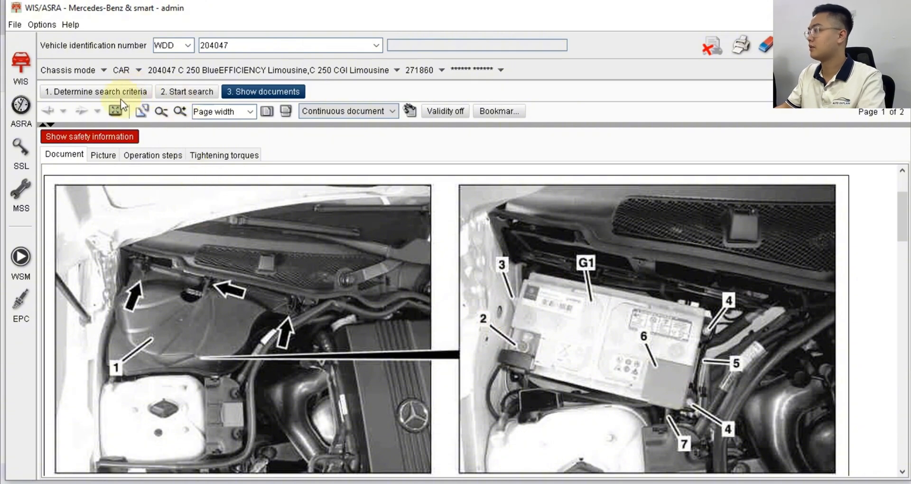
Return to search criteria and use keyword 'fuse rela' to add group 54.15 Fuse and relay box
left_click(96, 91)
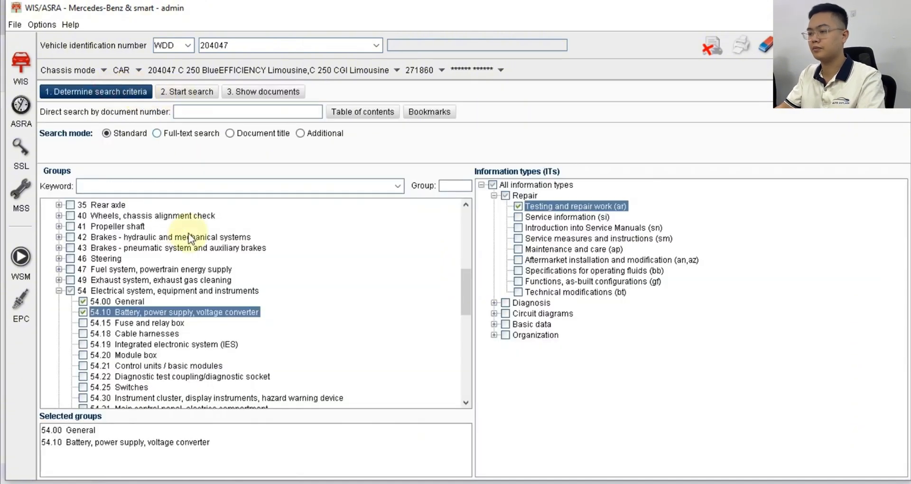
mouse_move(145, 331)
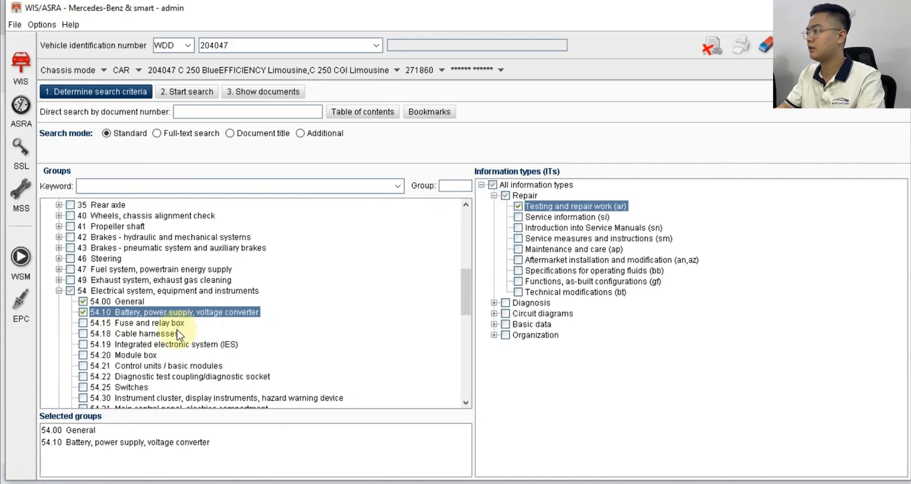
mouse_move(134, 331)
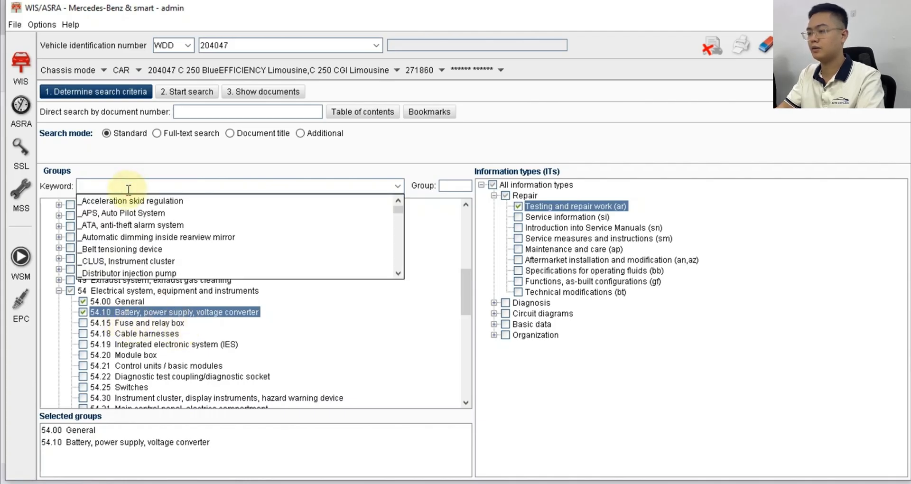
type("fus")
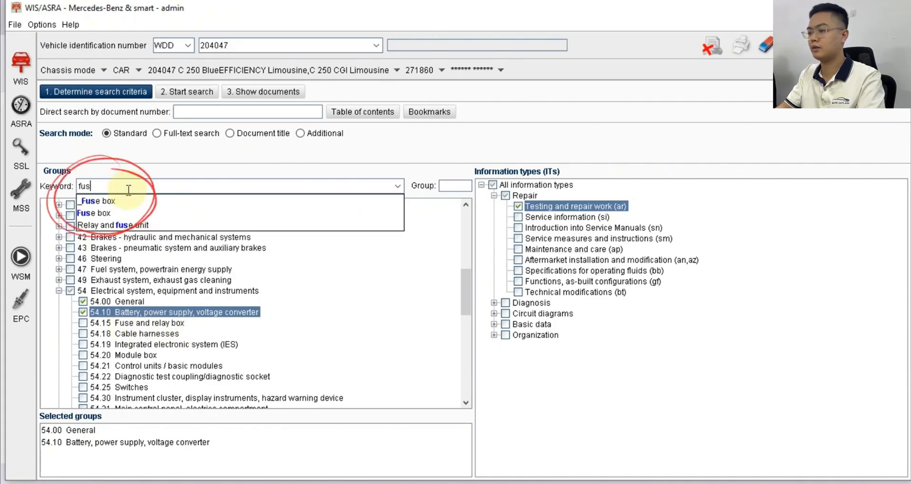
type("e")
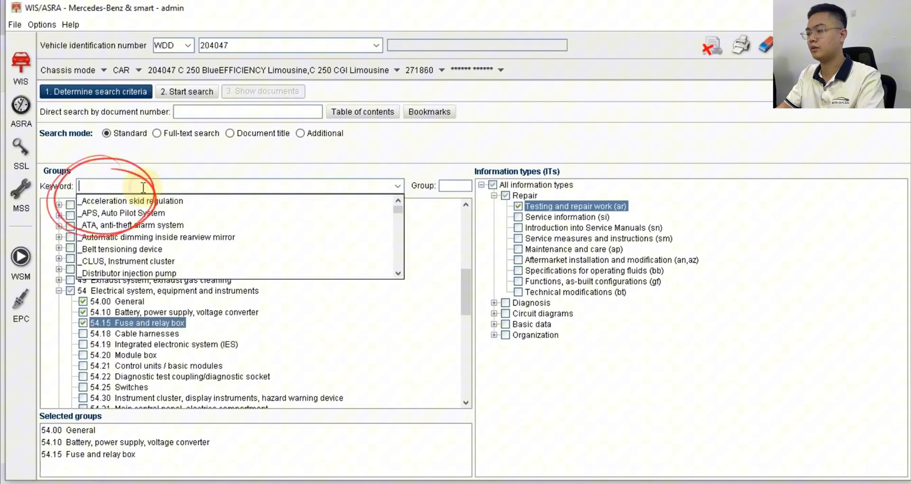
type("rela")
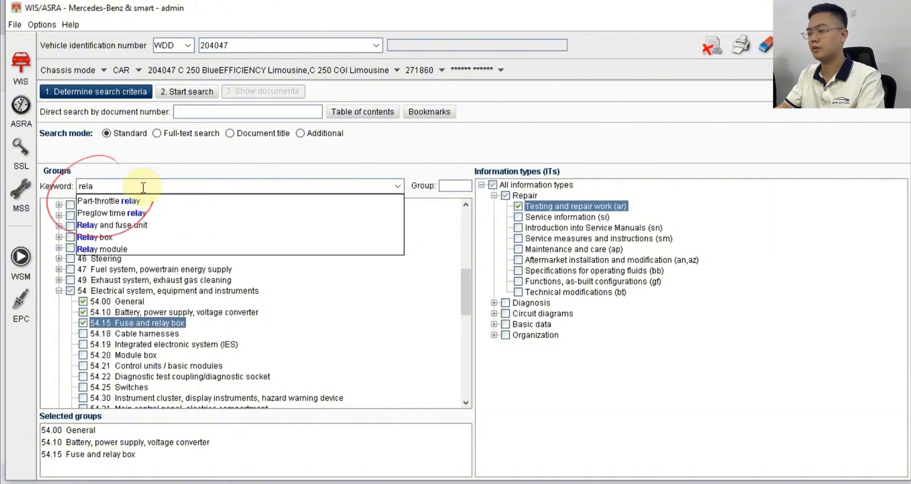
mouse_move(123, 237)
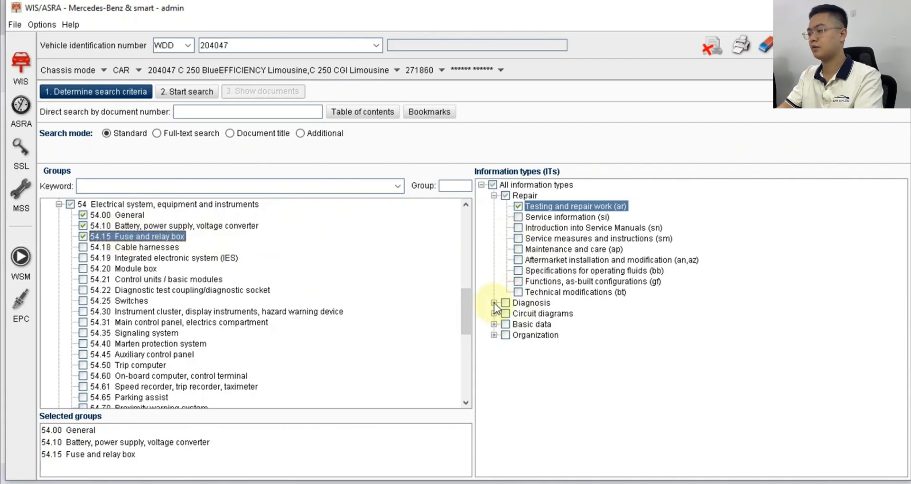
Add Electrical (pe) circuit diagrams to the information types and rerun the search
left_click(493, 302)
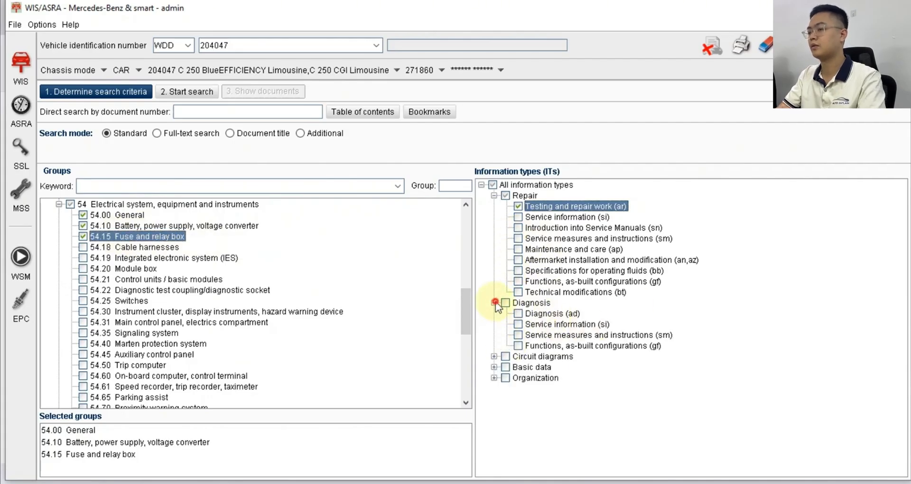
left_click(493, 313)
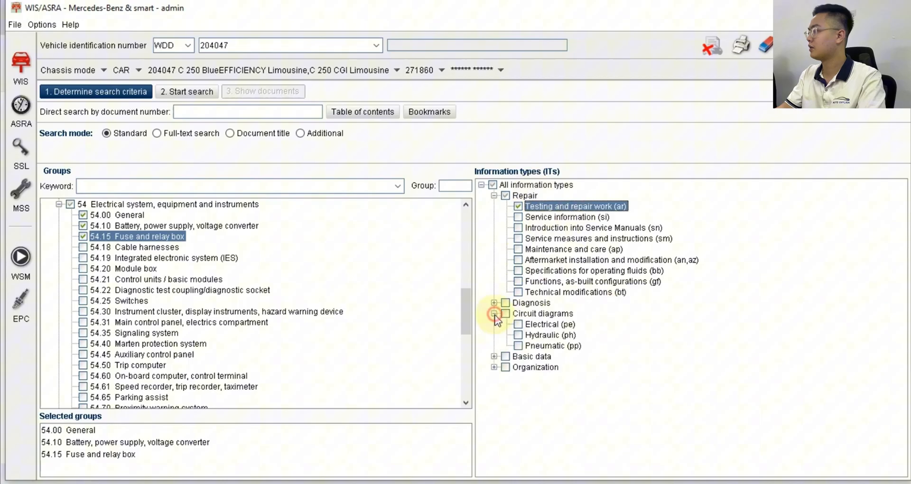
left_click(518, 324)
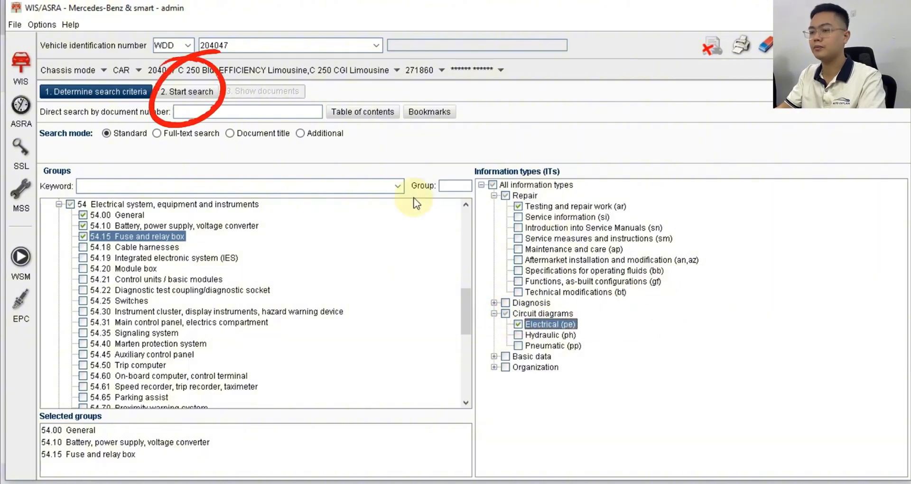
left_click(187, 91)
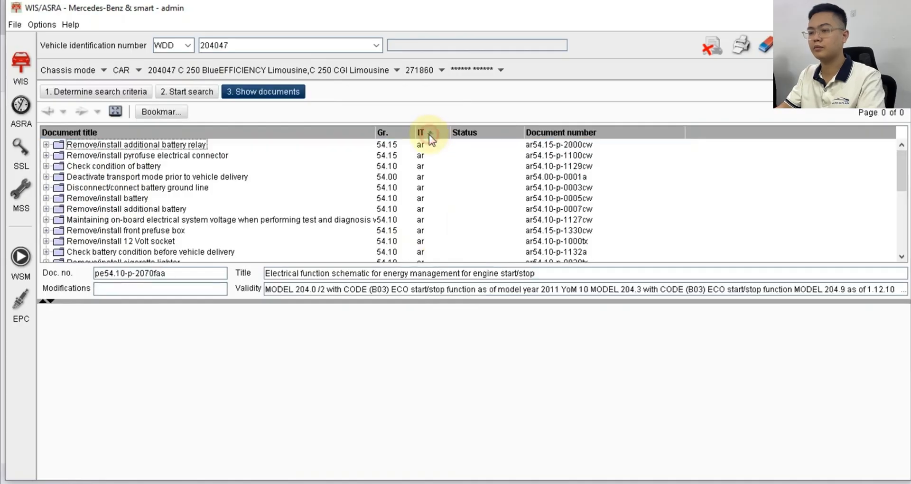
Narrow the results to fuse-box documents showing the F32, F33 and F34 wiring diagrams
left_click(421, 133)
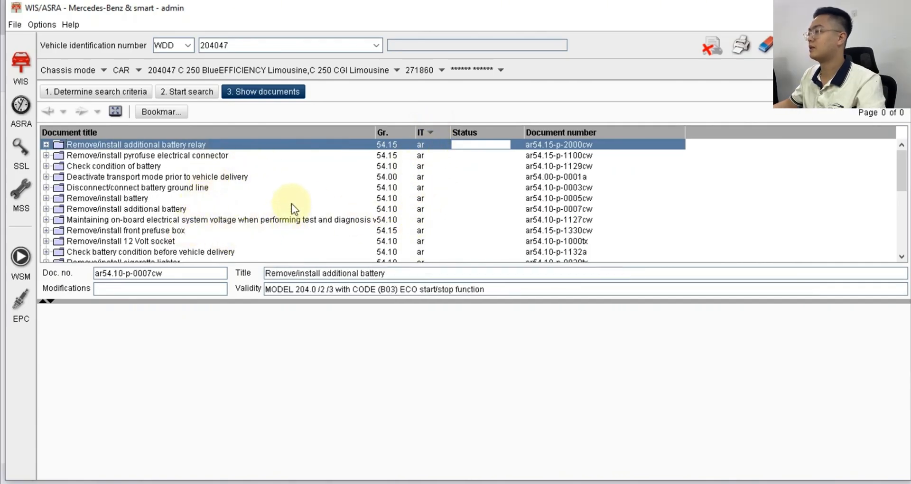
left_click(96, 91)
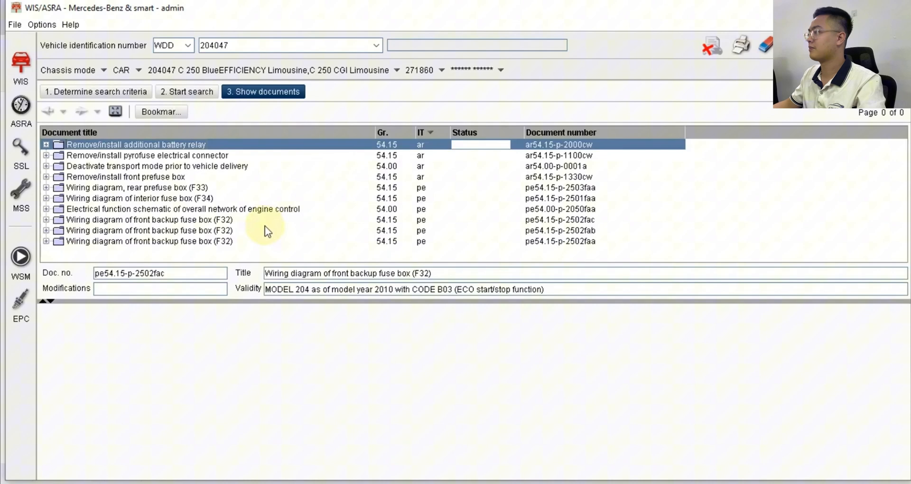
Compare document numbers and validity of the rear prefuse box and front backup fuse box (F32) diagrams
left_click(147, 230)
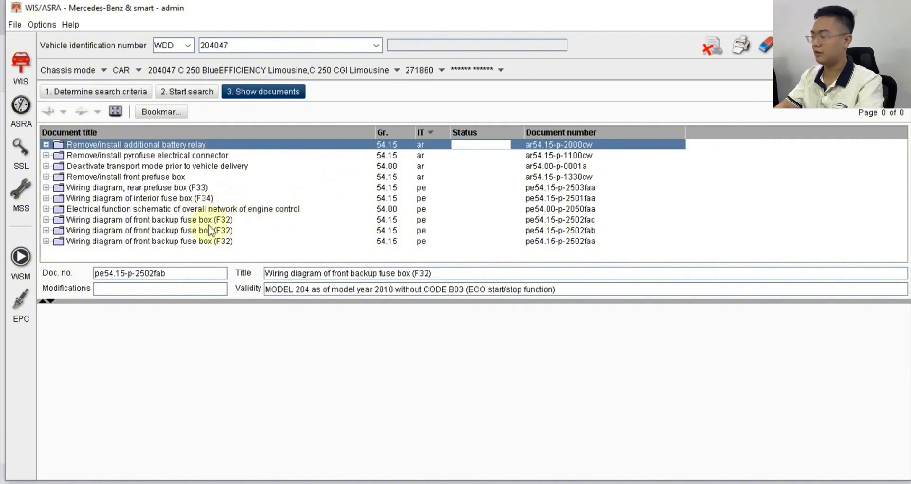
left_click(129, 187)
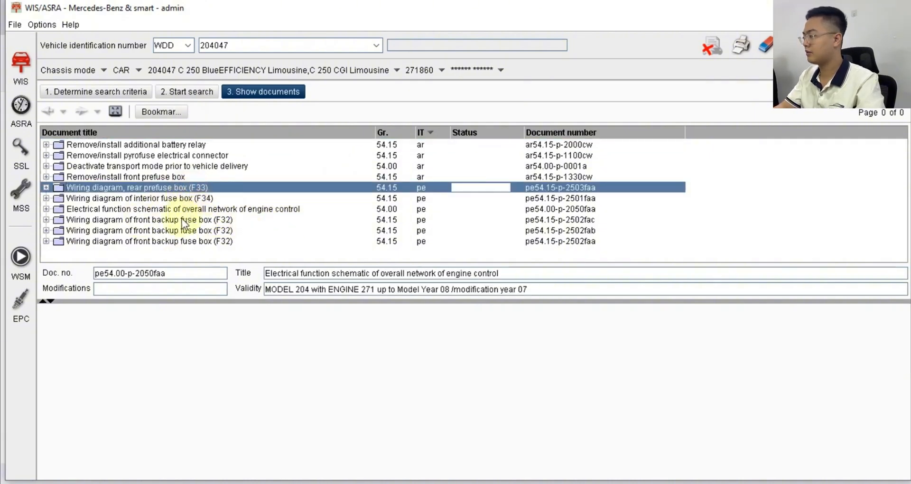
left_click(175, 230)
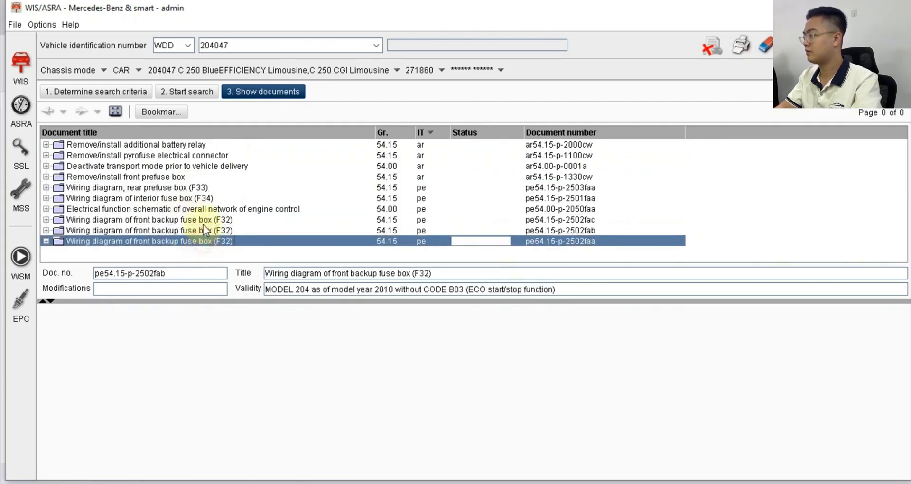
left_click(145, 230)
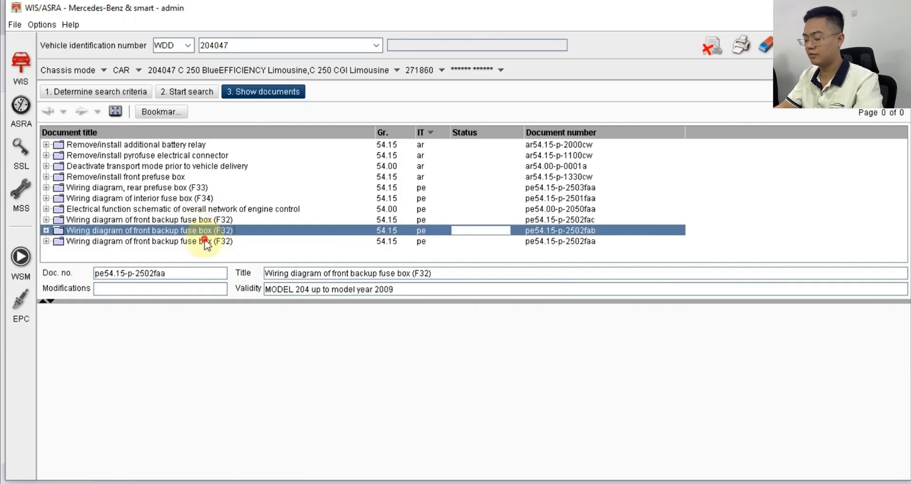
left_click(145, 241)
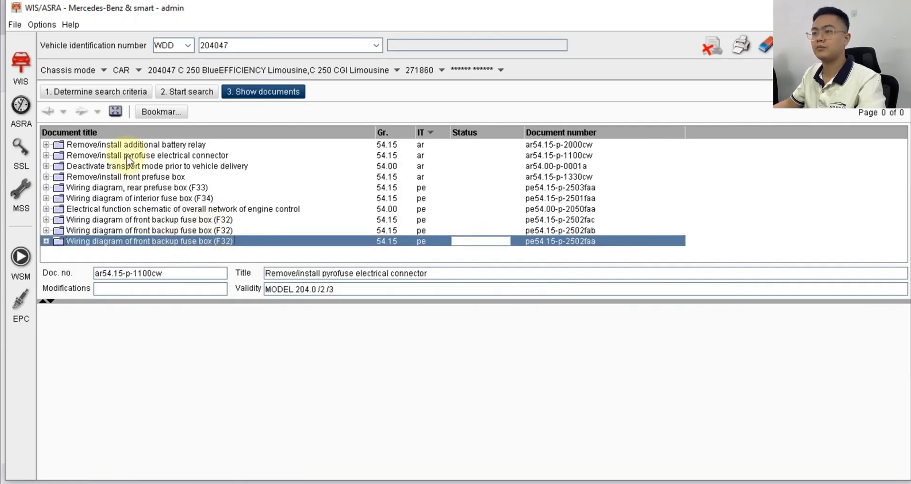
Check the transport mode and interior fuse box entries, then select the rear prefuse box (F33) wiring diagram
left_click(156, 165)
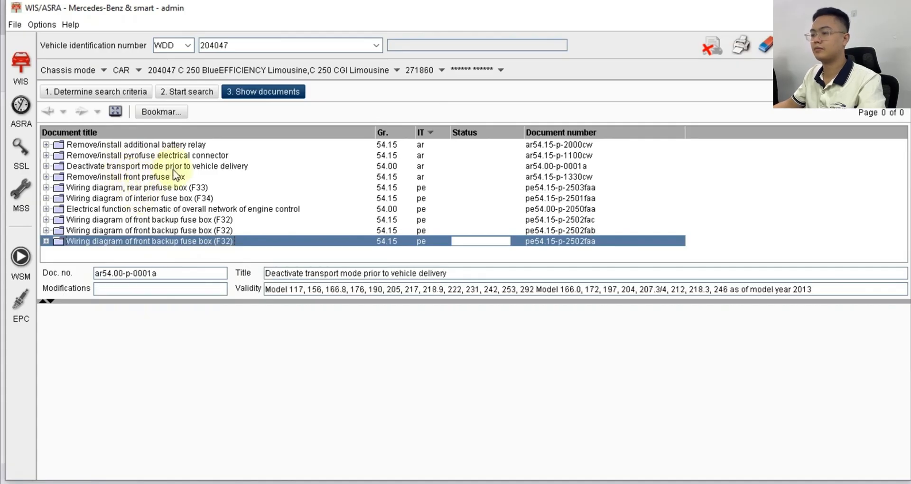
left_click(139, 199)
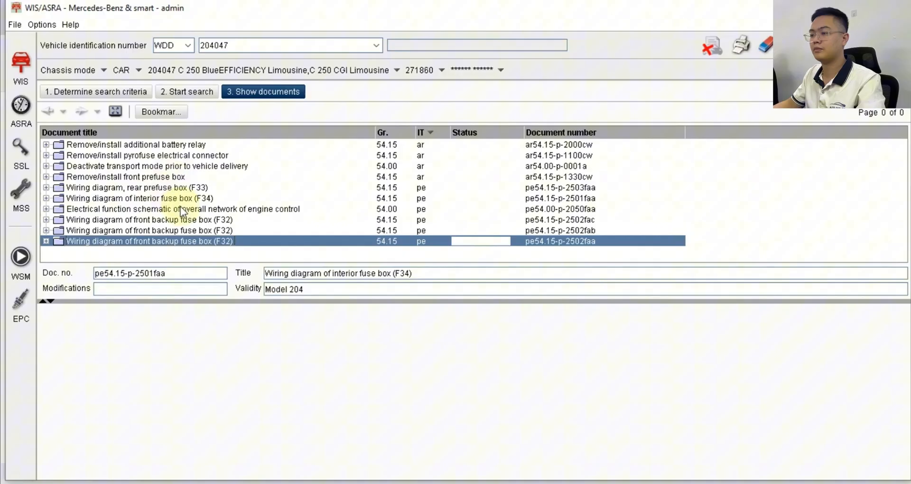
left_click(146, 219)
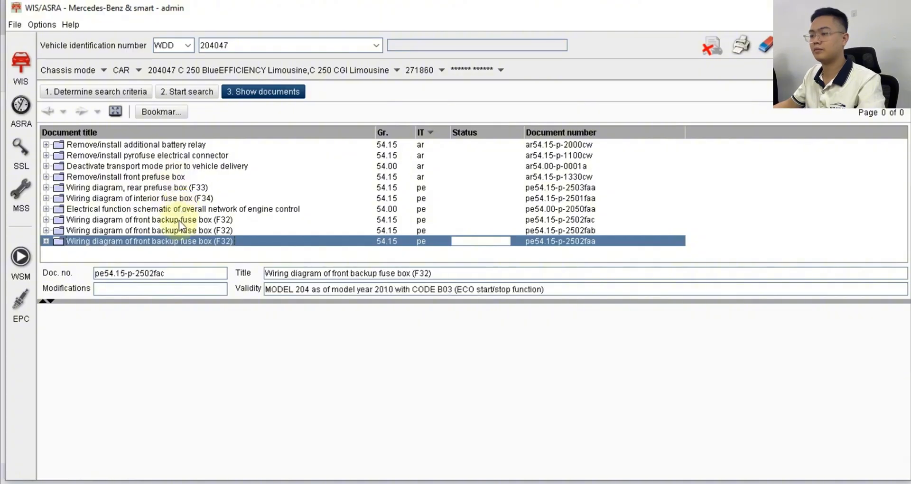
left_click(145, 230)
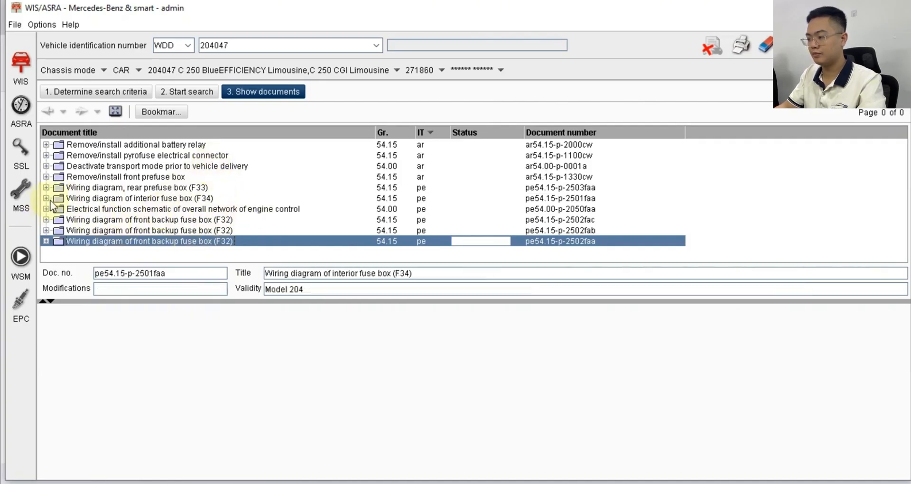
left_click(130, 187)
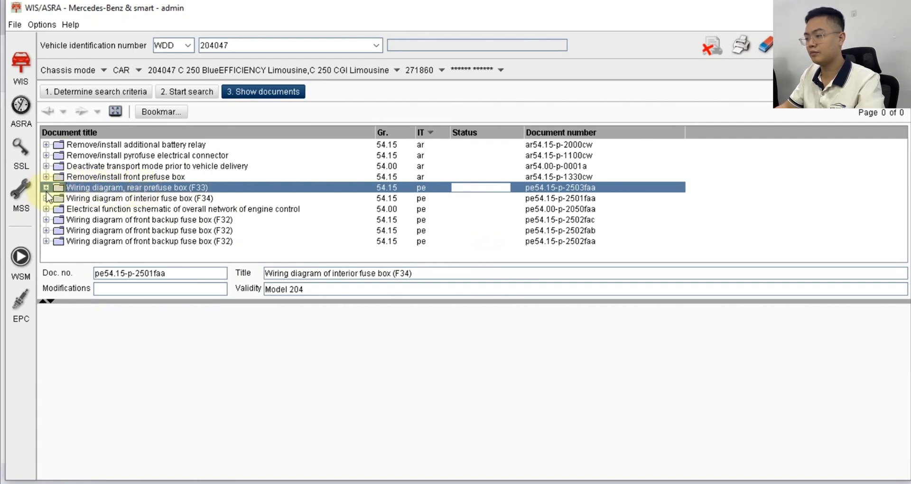
Expand the F33 diagram, compare the two as-built configuration entries and open gf54.15-p-0800ce
left_click(46, 187)
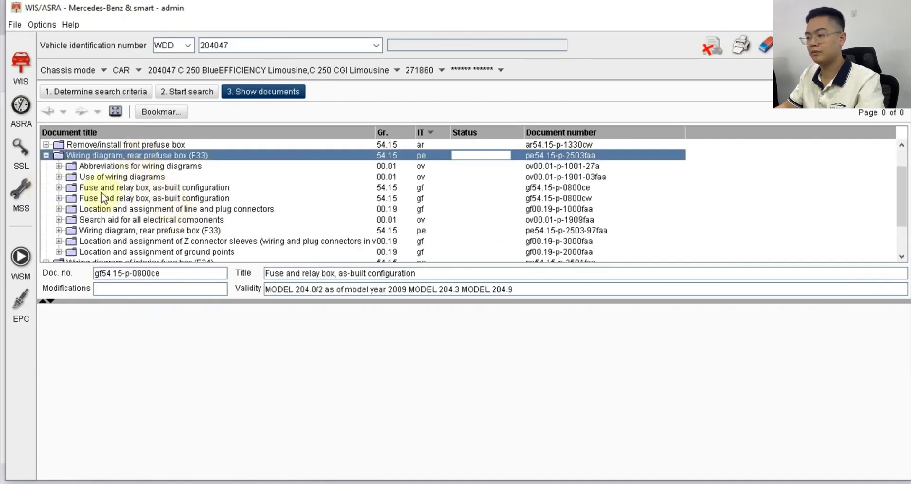
left_click(153, 187)
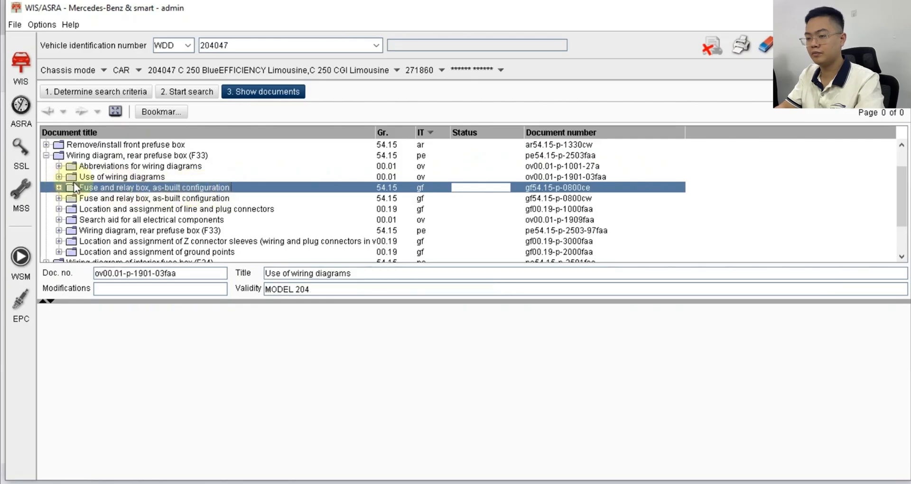
left_click(153, 187)
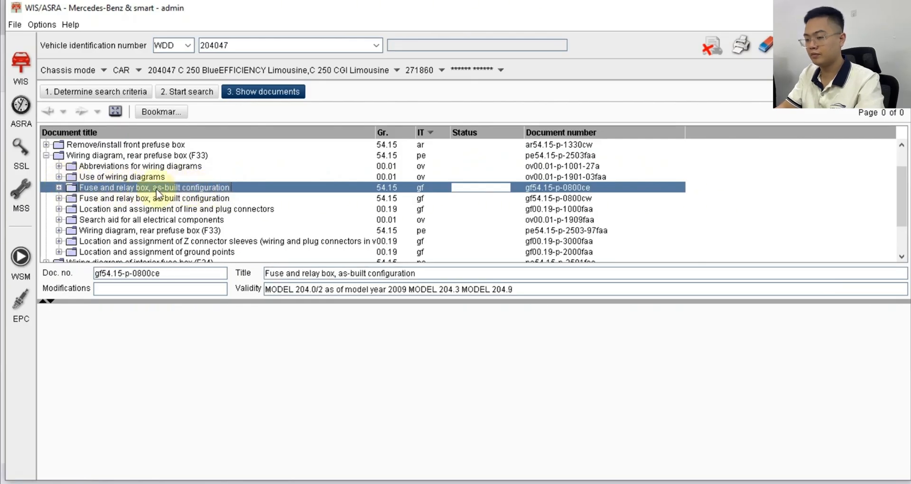
left_click(153, 199)
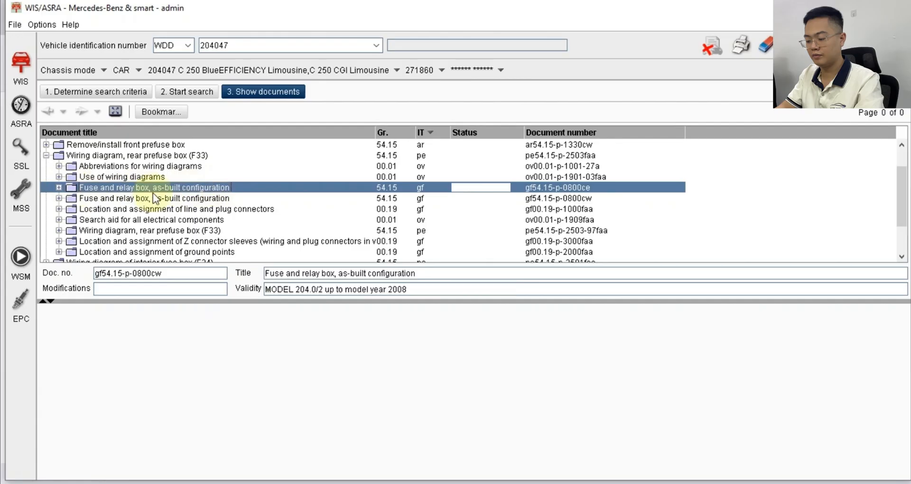
left_click(152, 187)
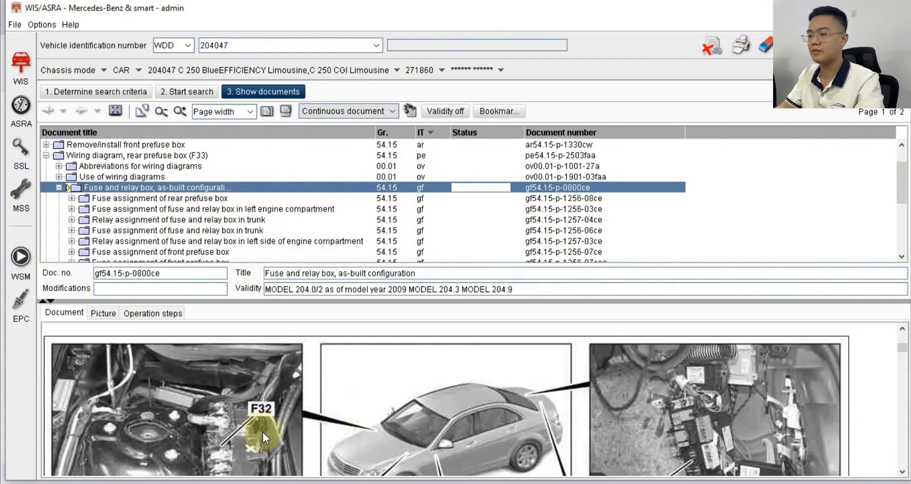
Scroll through the location photos for F32, F33, F34, N10/1 and N10/2 down to their legend
scroll("down", 3)
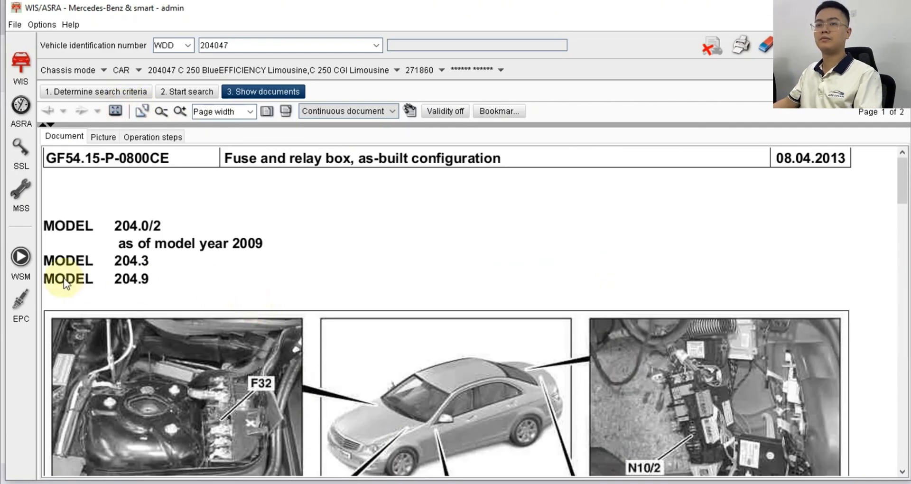
scroll("down", 3)
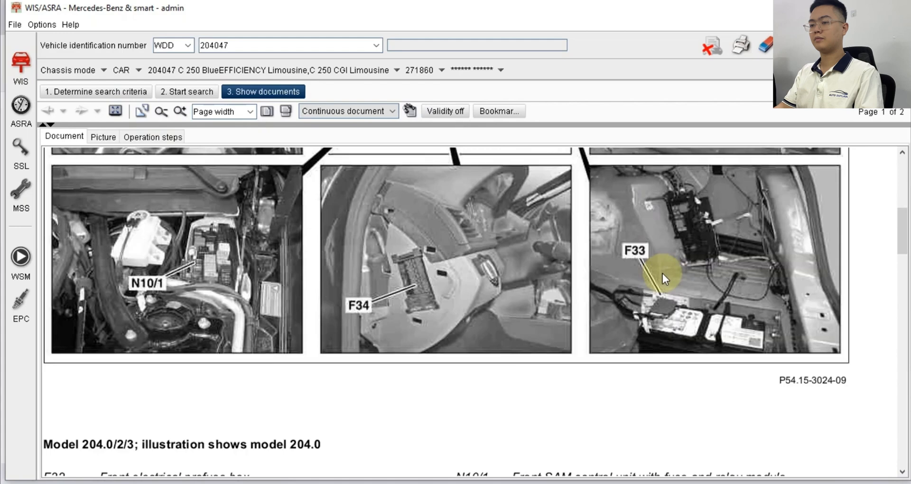
scroll("down", 3)
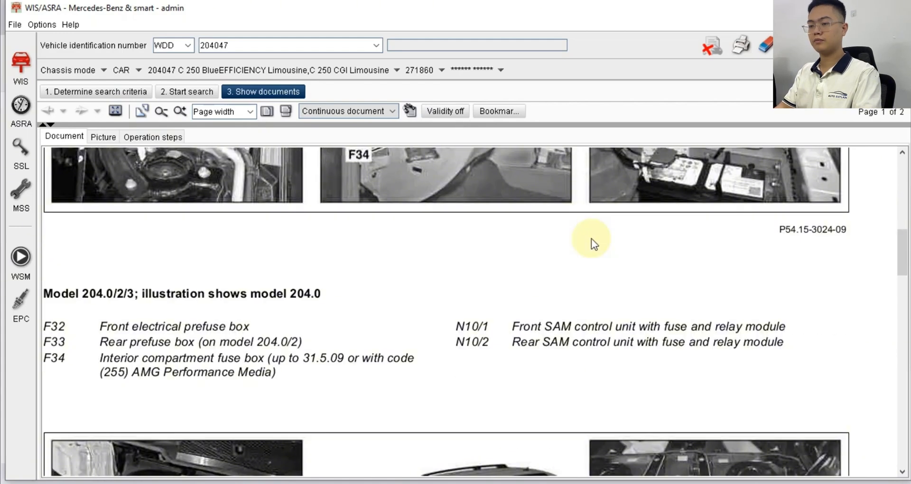
scroll("down", 3)
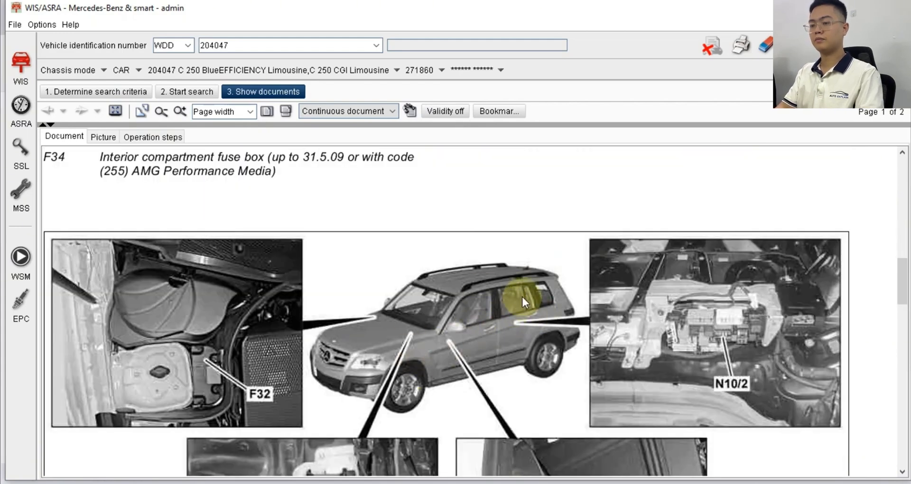
mouse_move(342, 337)
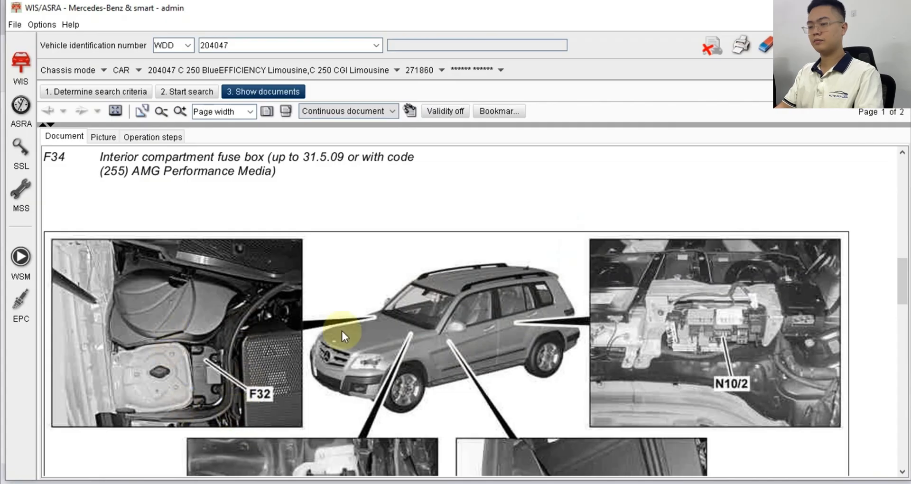
mouse_move(193, 400)
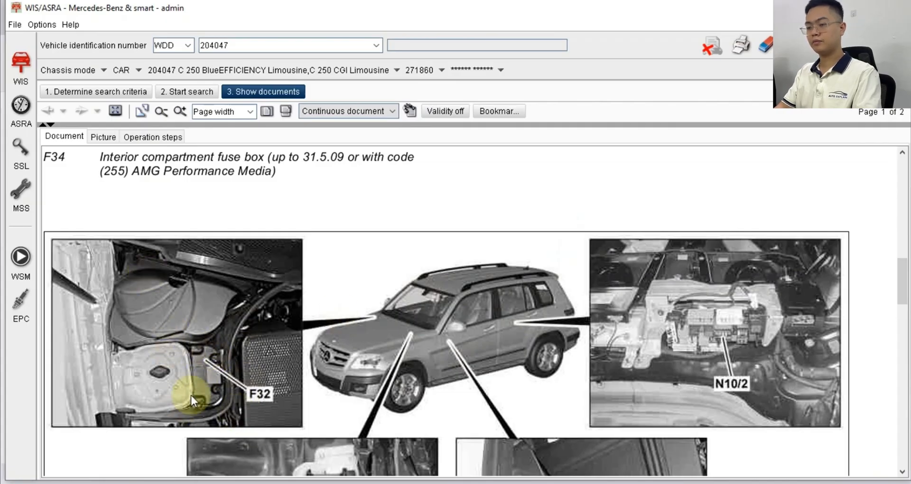
mouse_move(215, 346)
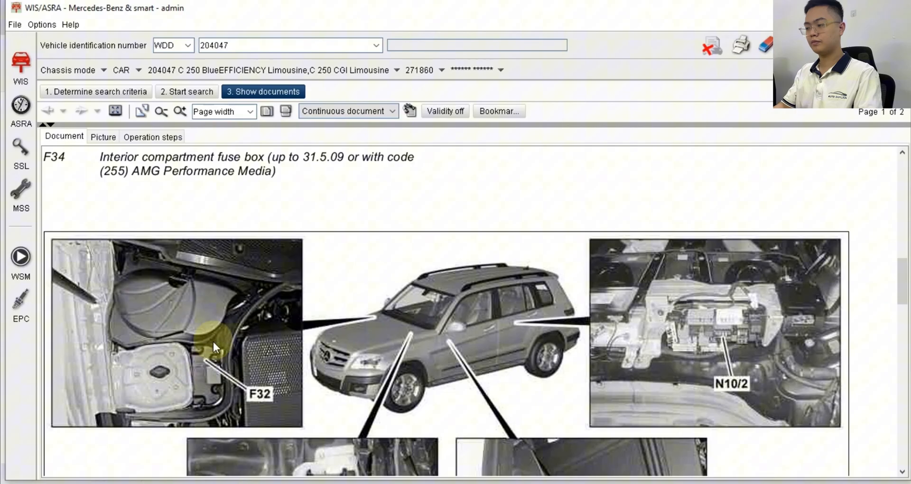
scroll("down", 3)
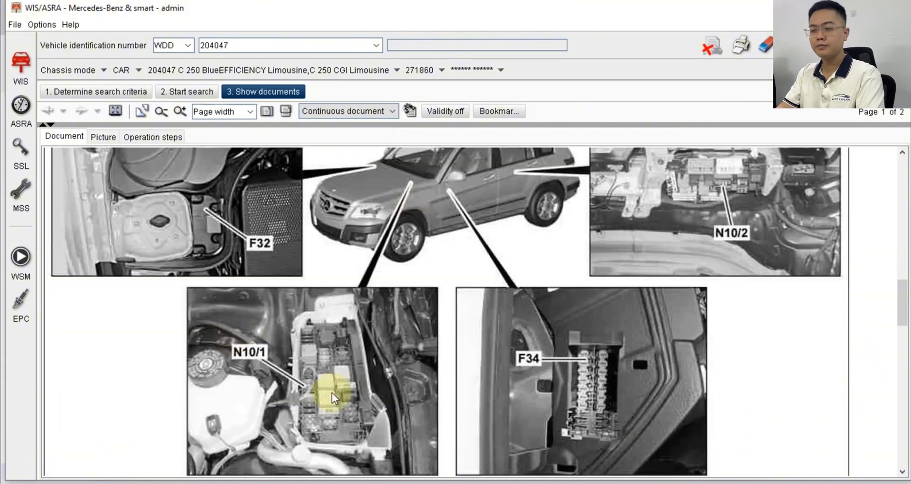
scroll("down", 3)
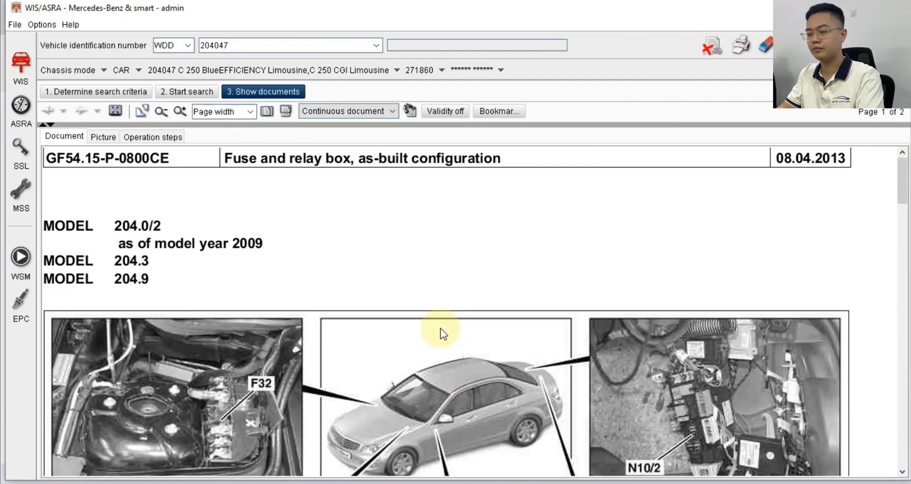
scroll("down", 3)
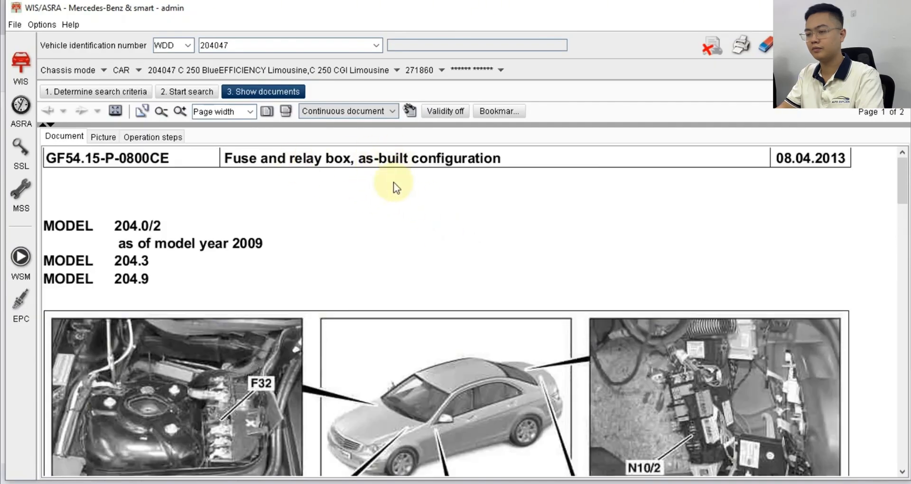
scroll("down", 3)
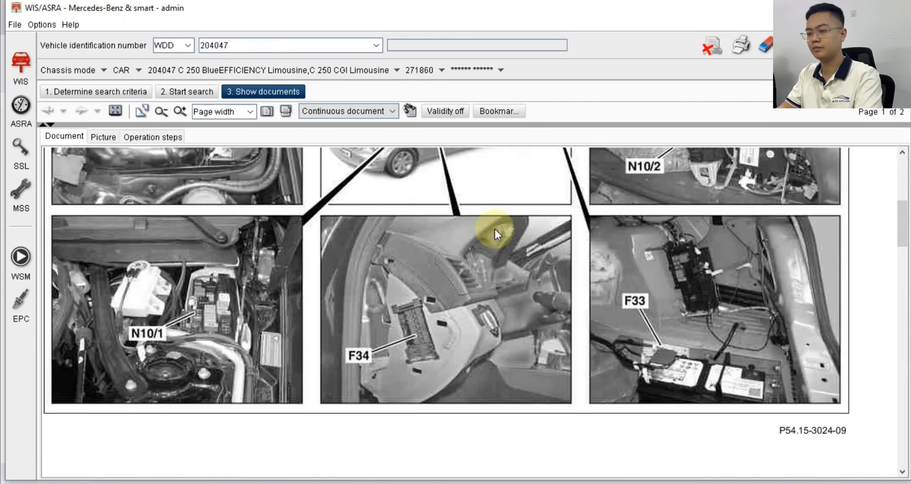
scroll("down", 3)
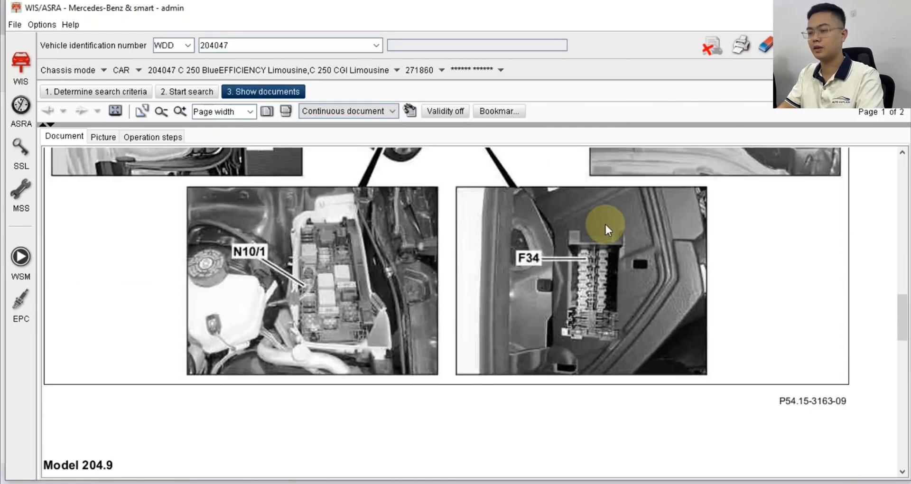
scroll("down", 3)
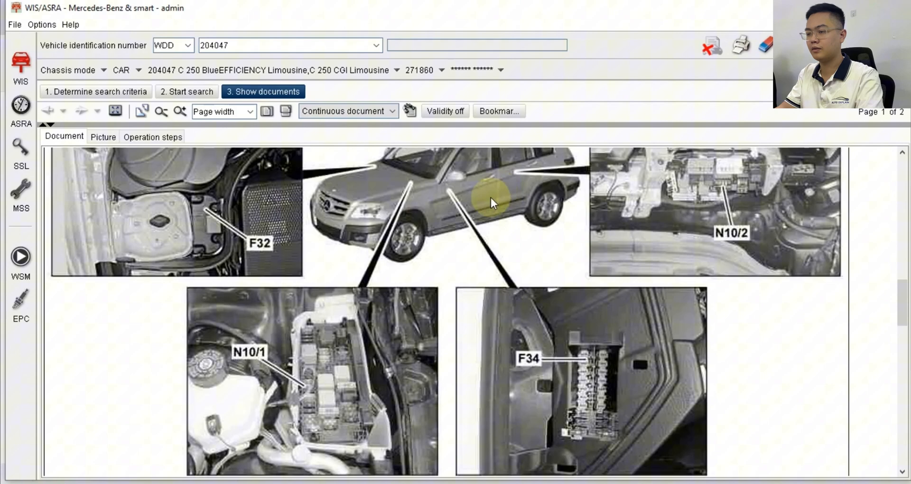
scroll("down", 3)
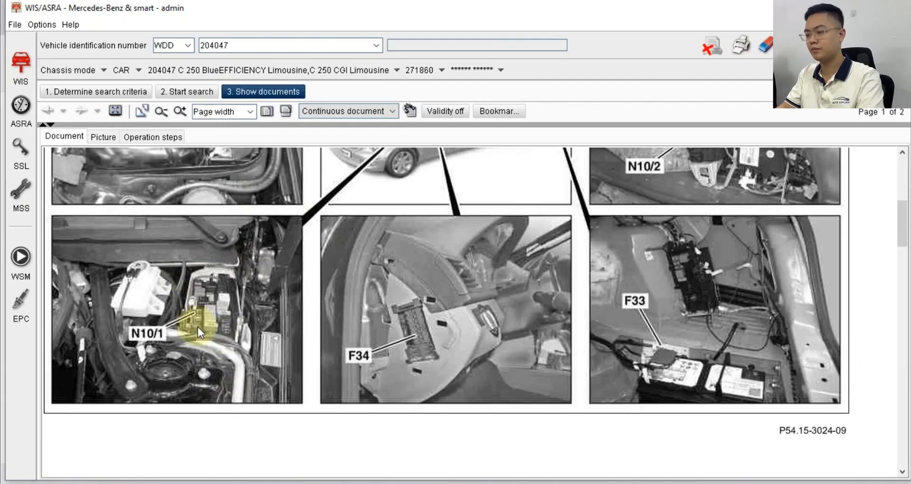
mouse_move(205, 317)
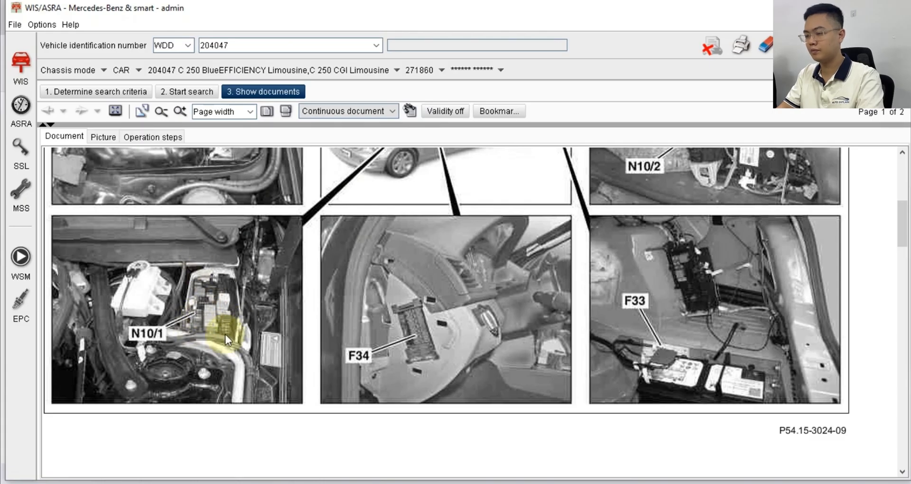
scroll("down", 3)
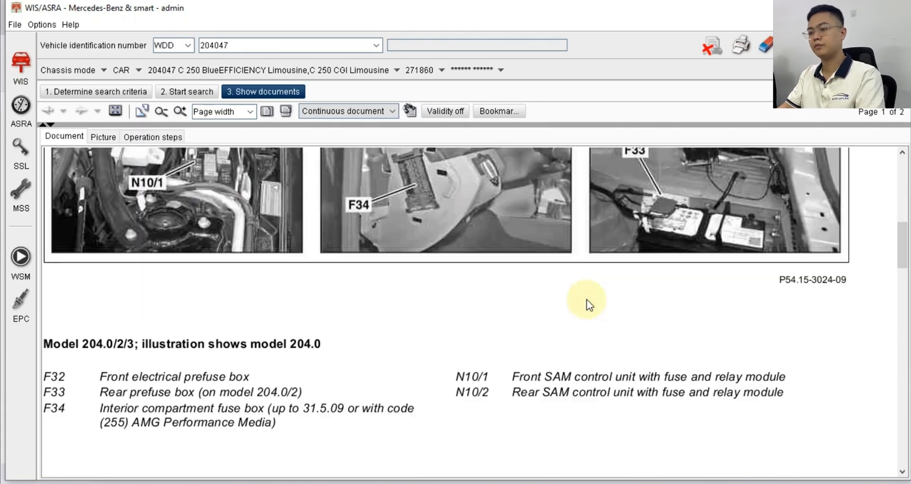
scroll("down", 3)
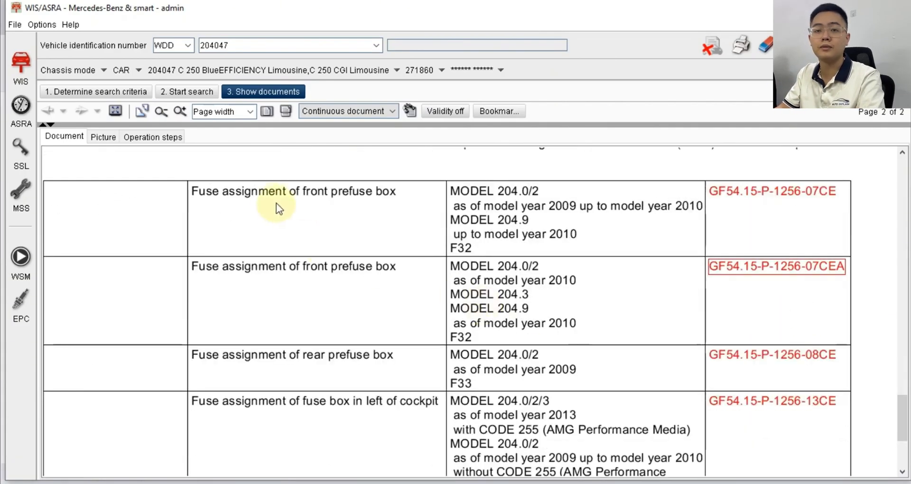
mouse_move(258, 194)
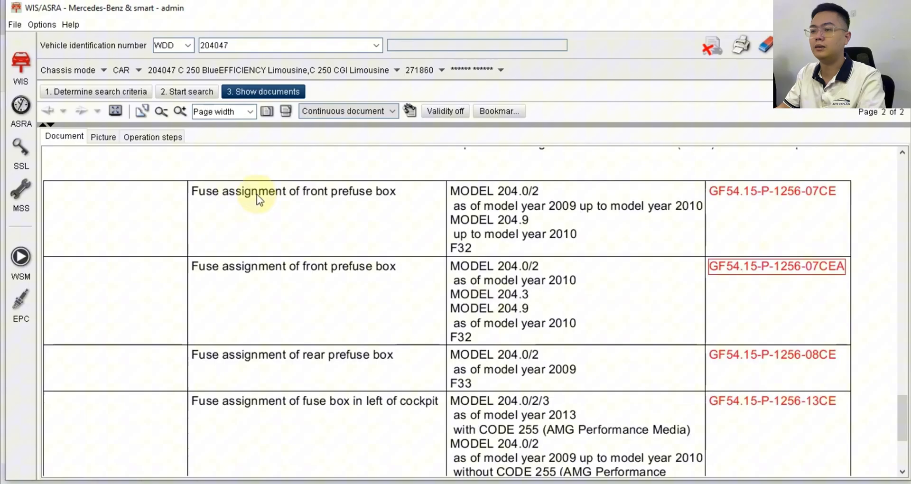
mouse_move(224, 203)
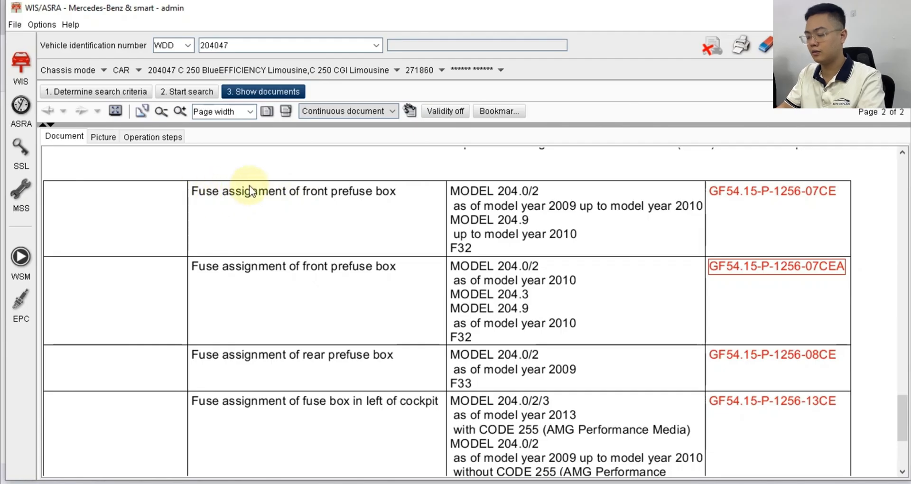
mouse_move(285, 208)
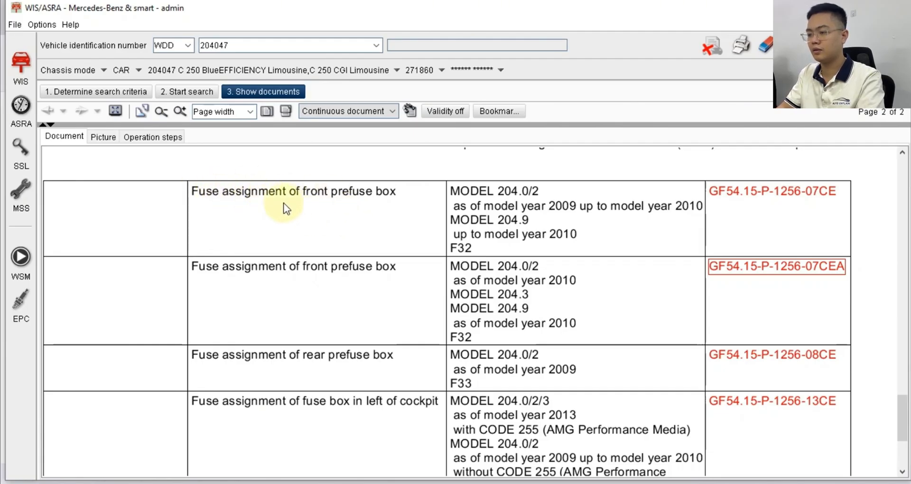
mouse_move(397, 199)
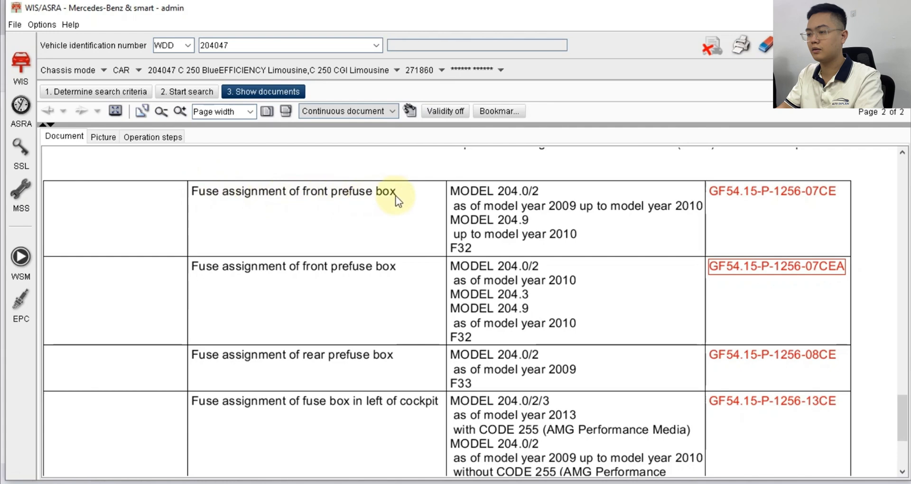
mouse_move(250, 197)
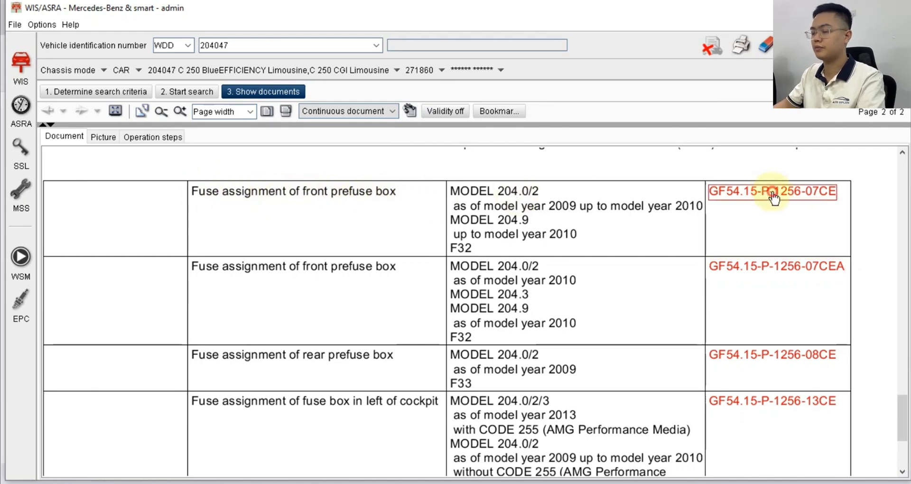
View the front prefuse box F32 fuse assignment (GF54.15-P-1256-07CE) down to its fuse rating table
left_click(771, 191)
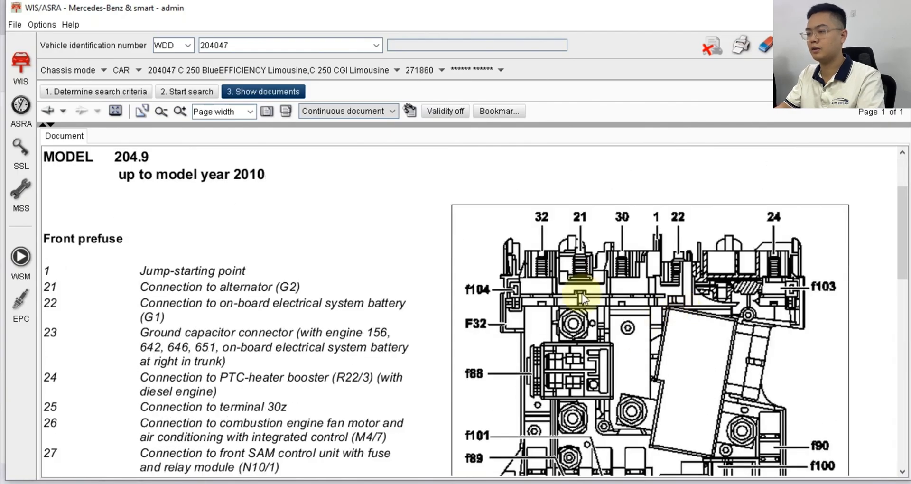
scroll("down", 3)
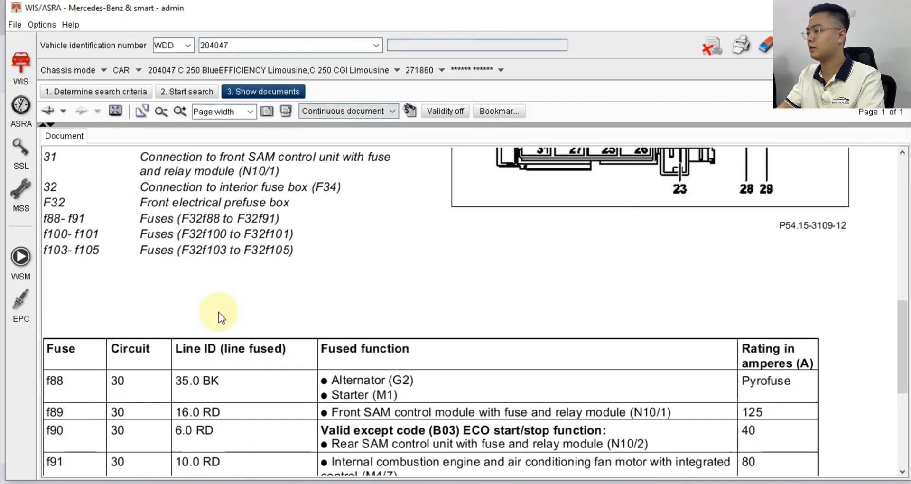
scroll("down", 3)
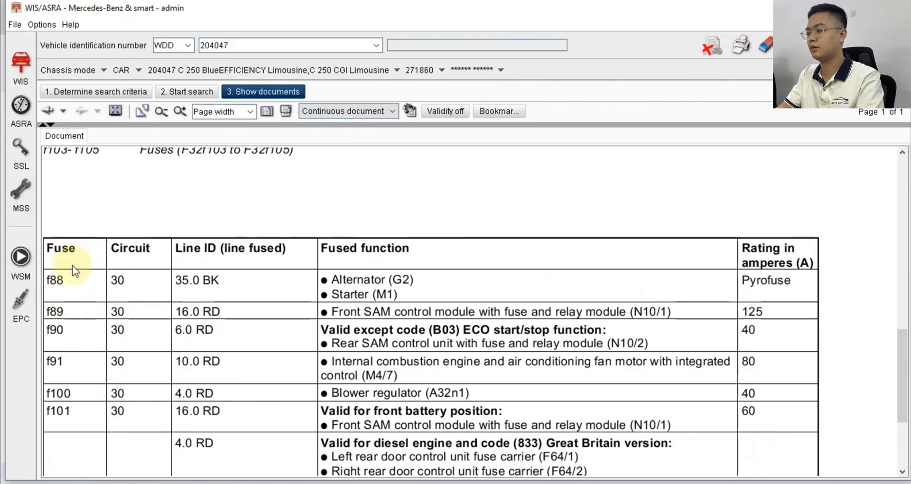
mouse_move(129, 307)
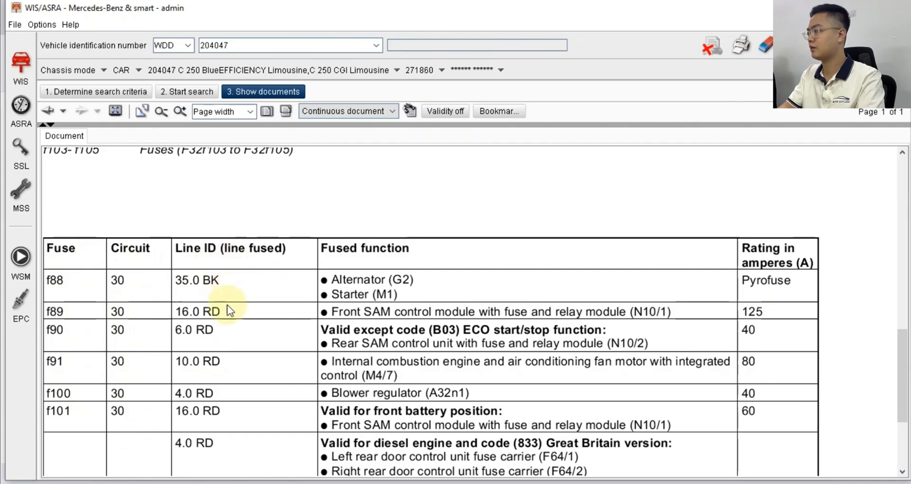
mouse_move(228, 287)
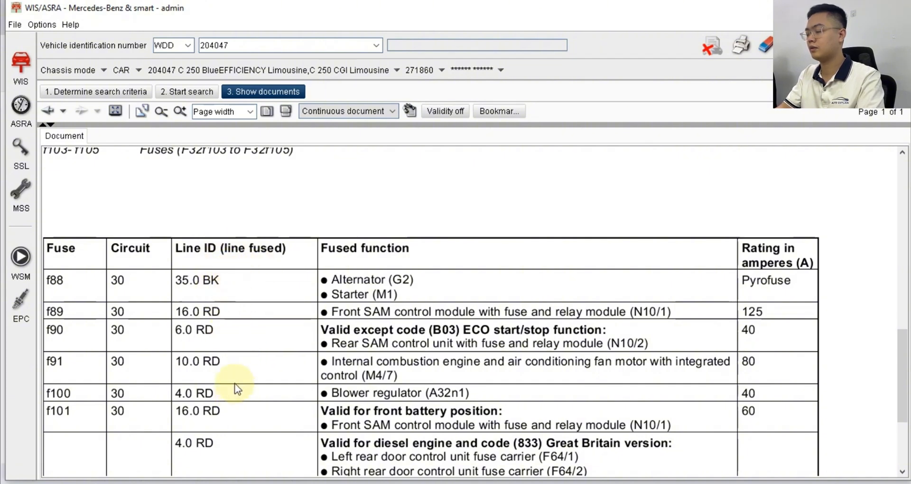
mouse_move(323, 285)
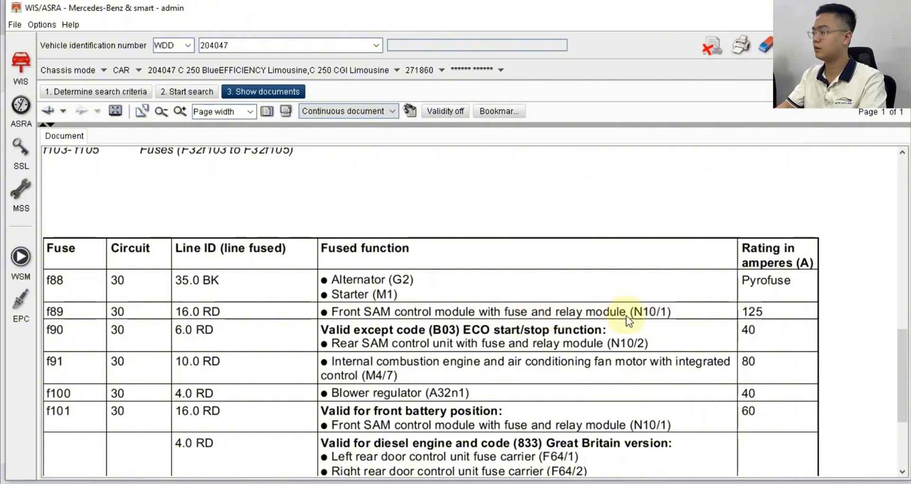
mouse_move(776, 324)
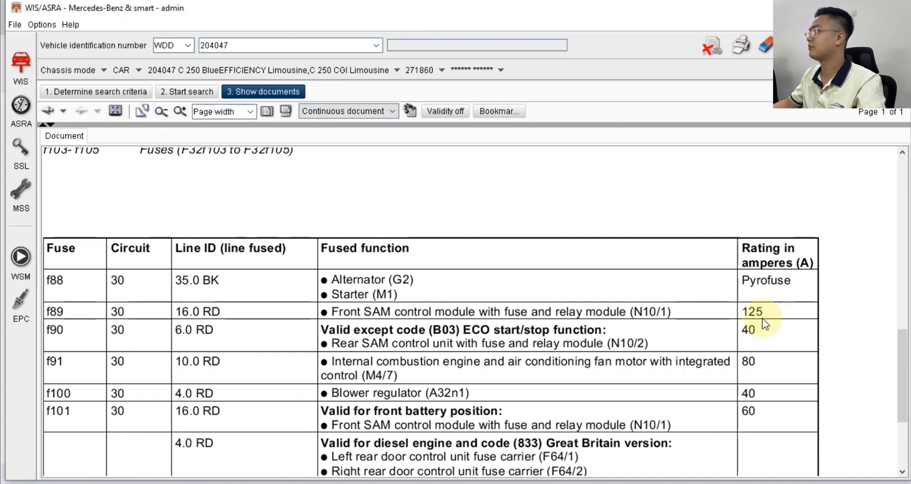
scroll("down", 3)
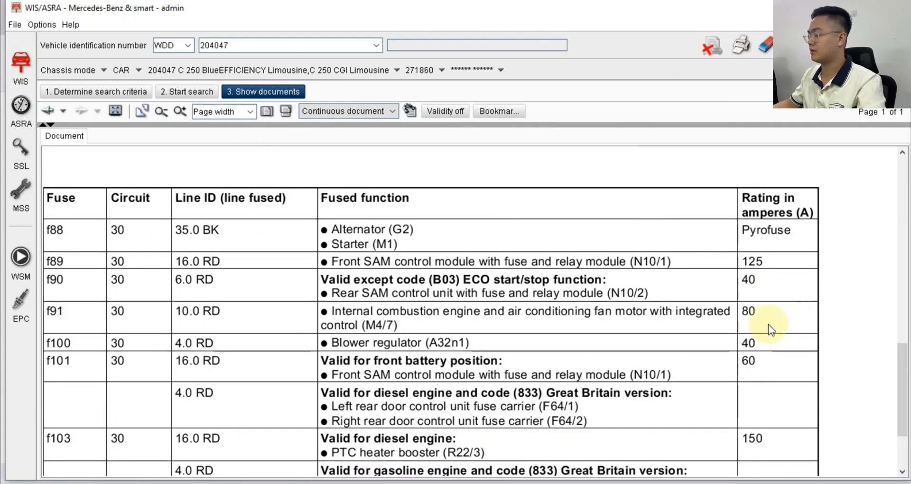
mouse_move(776, 262)
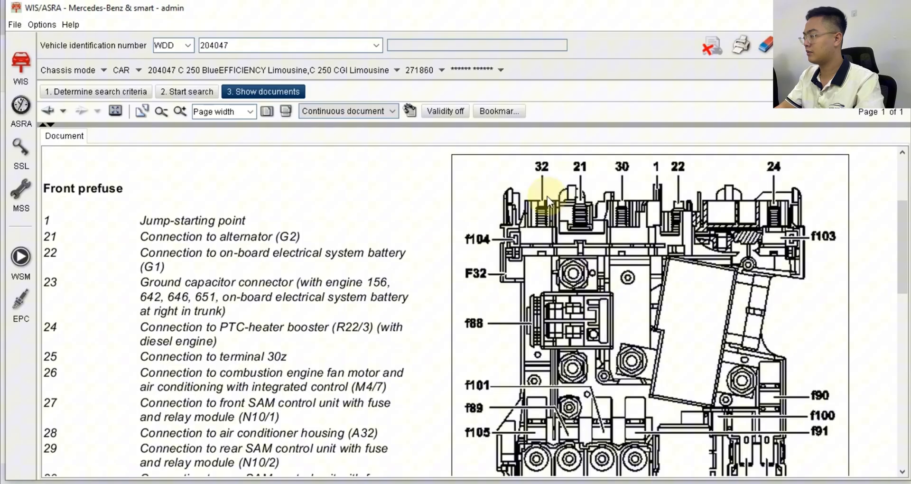
scroll("down", 3)
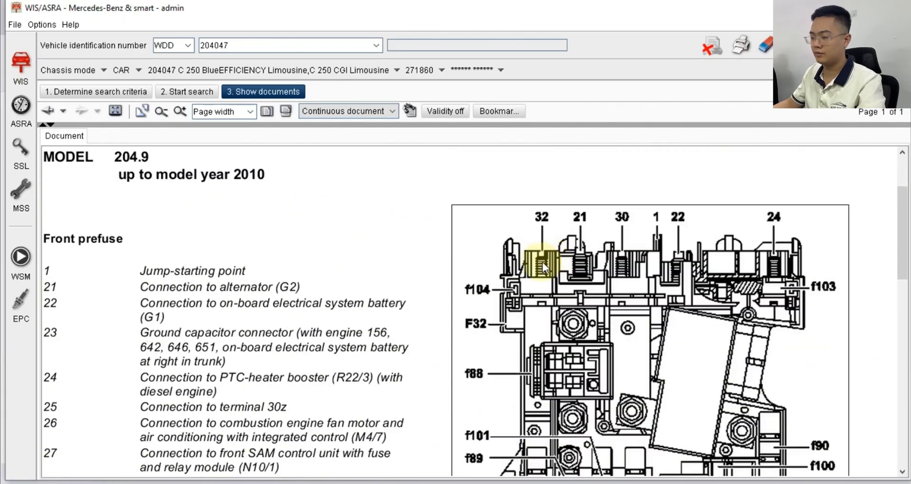
scroll("down", 3)
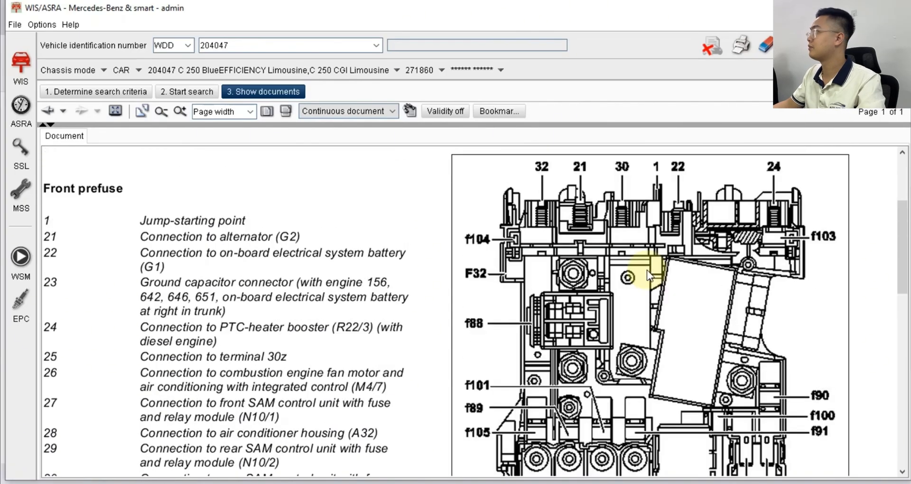
scroll("down", 3)
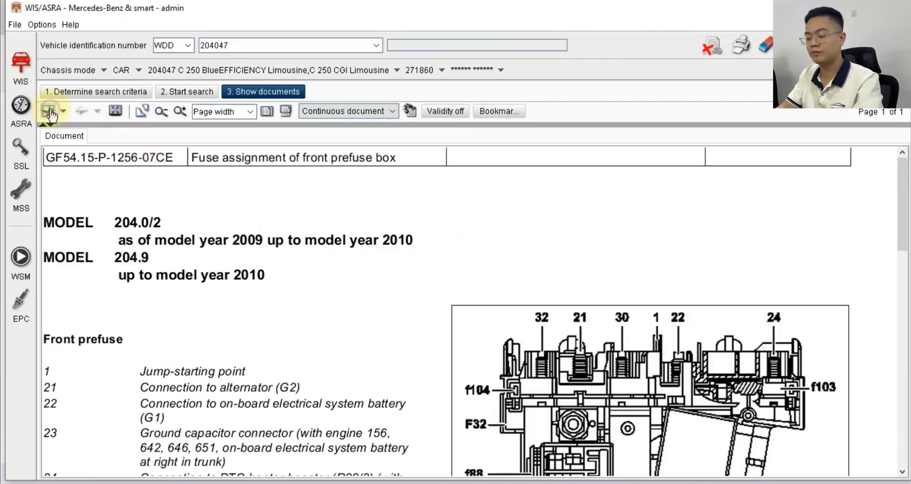
Return to the document list and open the N10/1 fuse assignment GF54.15-P-1256-03CE
left_click(50, 111)
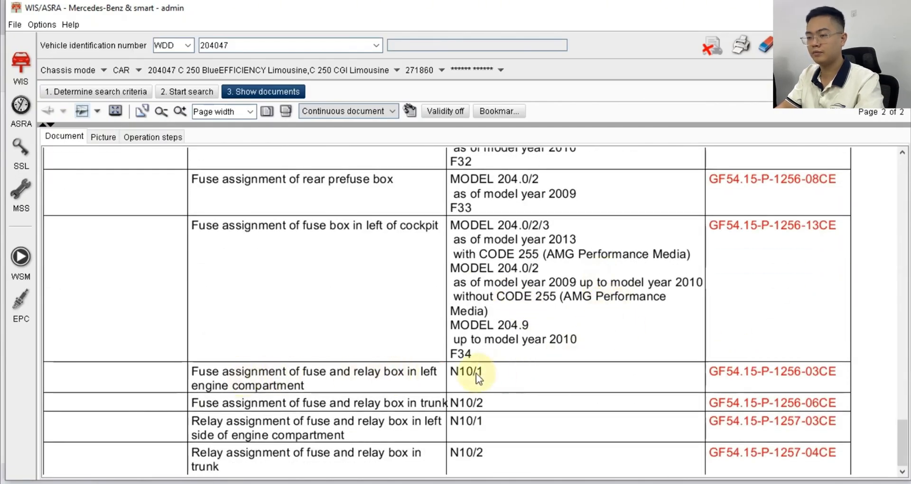
mouse_move(301, 375)
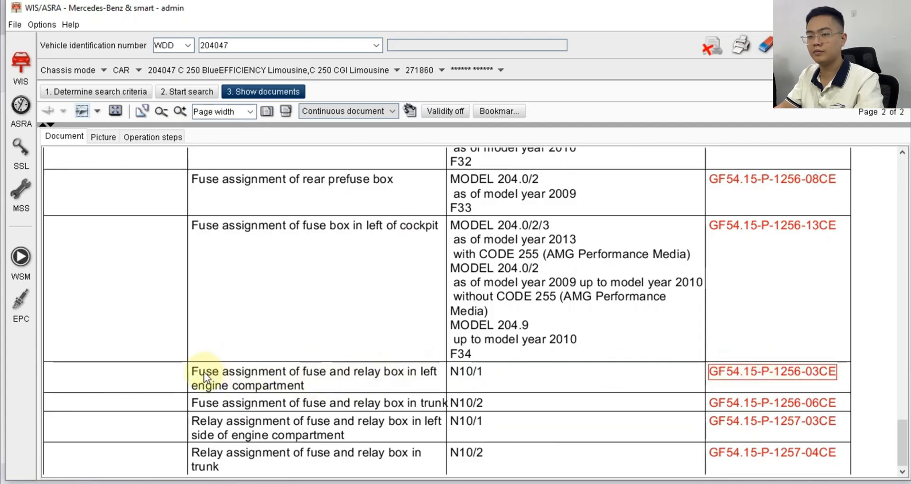
mouse_move(262, 380)
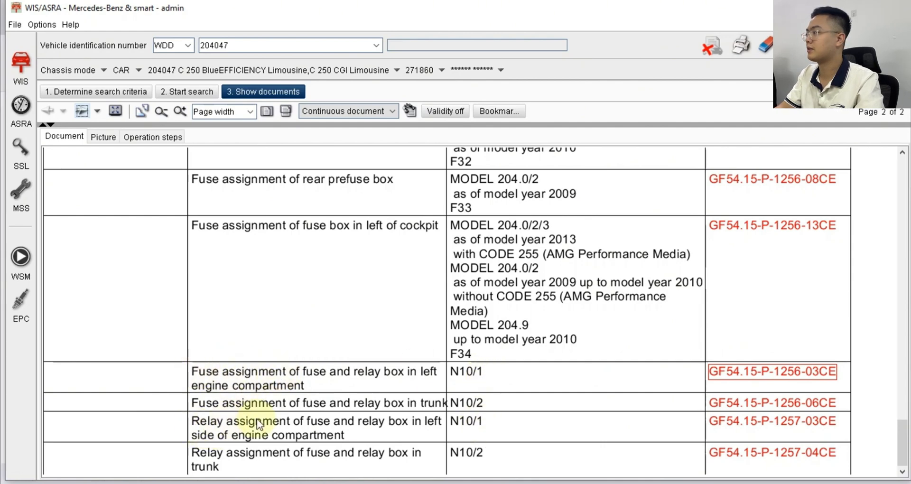
mouse_move(517, 383)
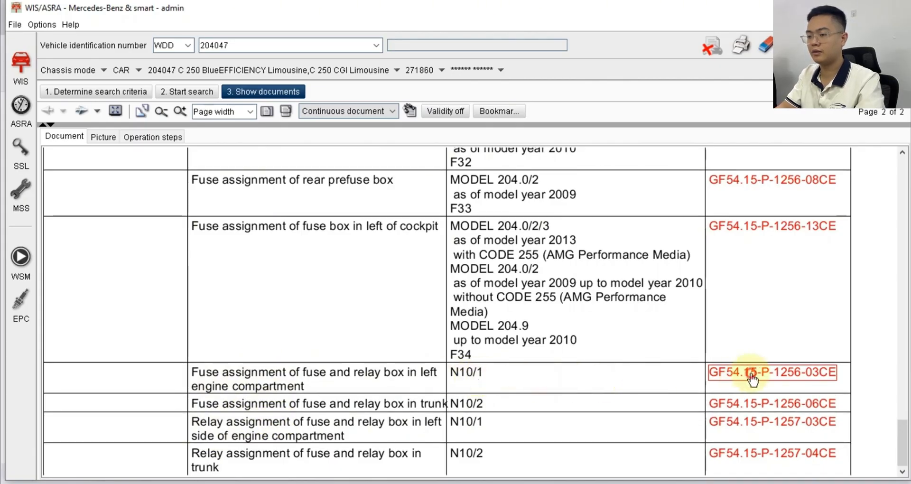
left_click(772, 372)
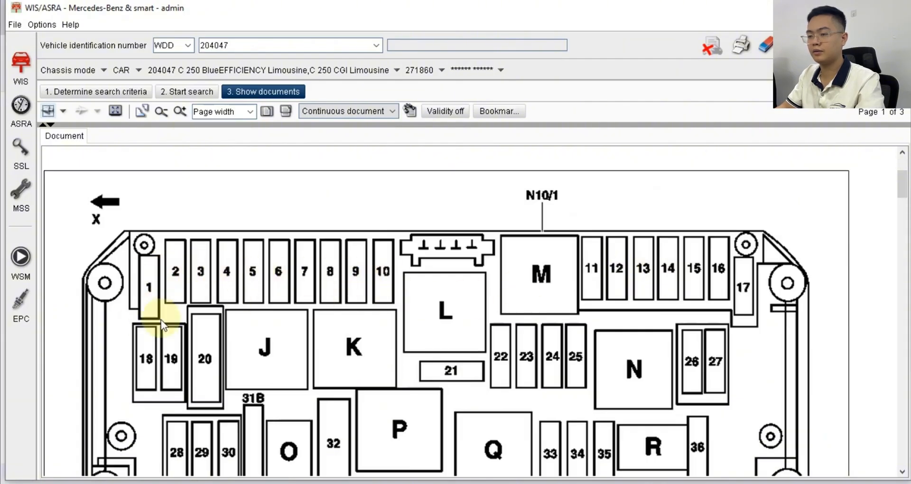
Review the N10/1 fuse ratings table, then scroll to the N10/1 and N10/2 assignment links
scroll("down", 3)
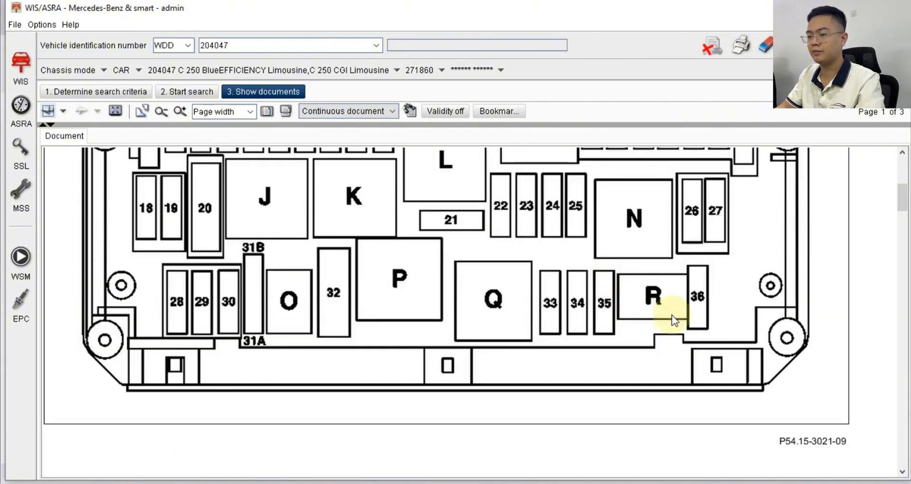
scroll("down", 3)
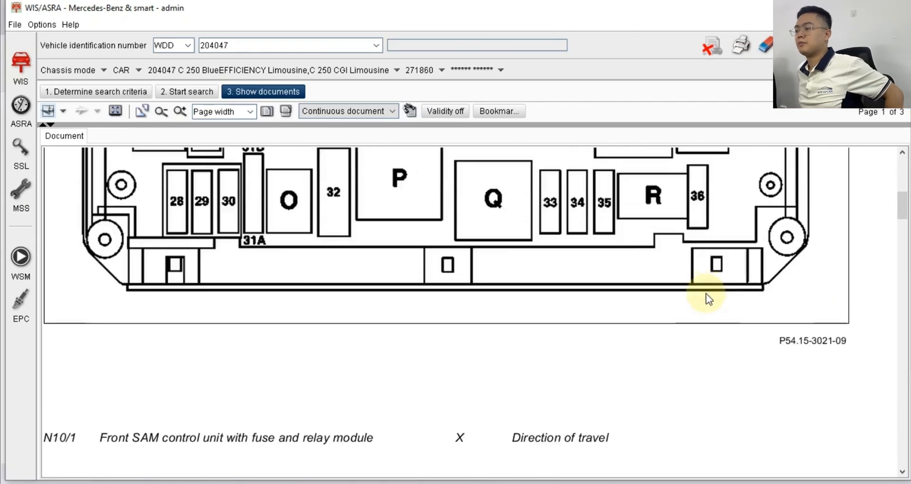
scroll("down", 3)
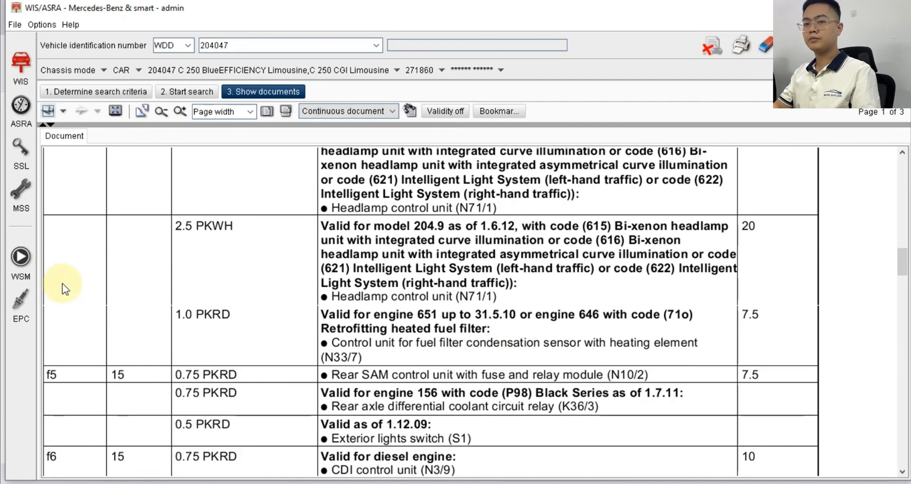
scroll("down", 3)
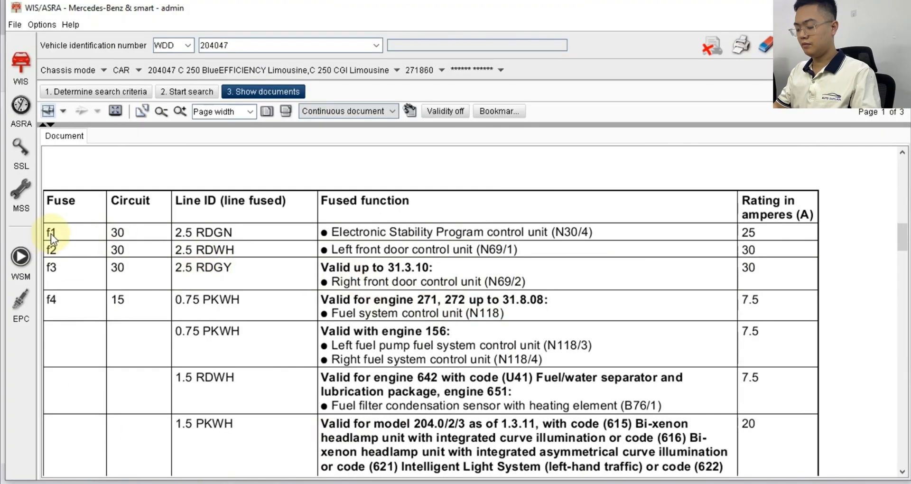
mouse_move(139, 236)
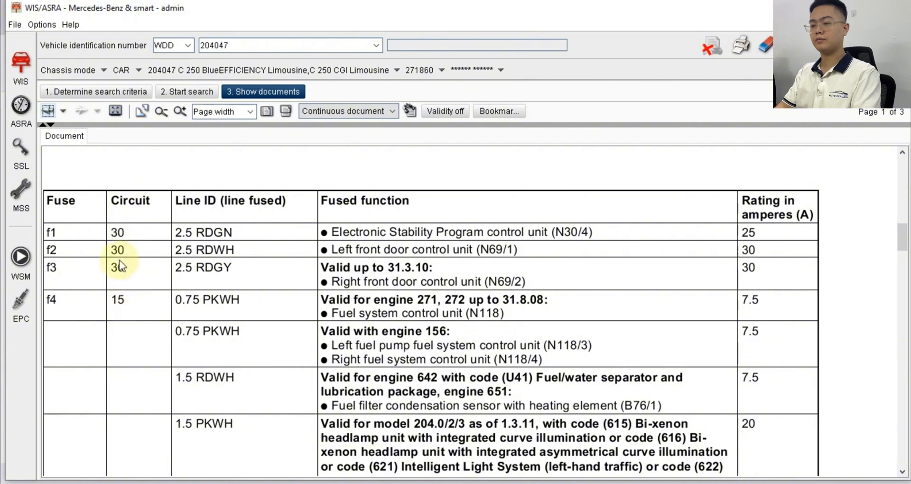
mouse_move(61, 308)
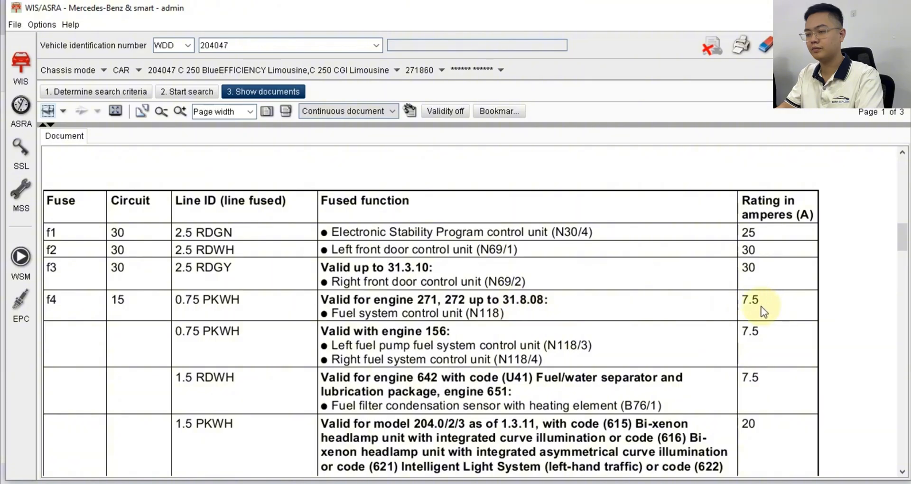
mouse_move(720, 314)
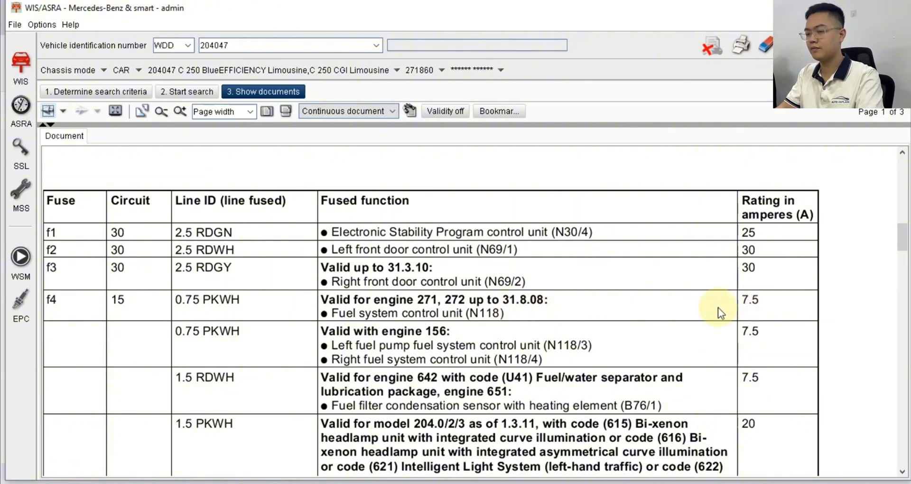
mouse_move(241, 308)
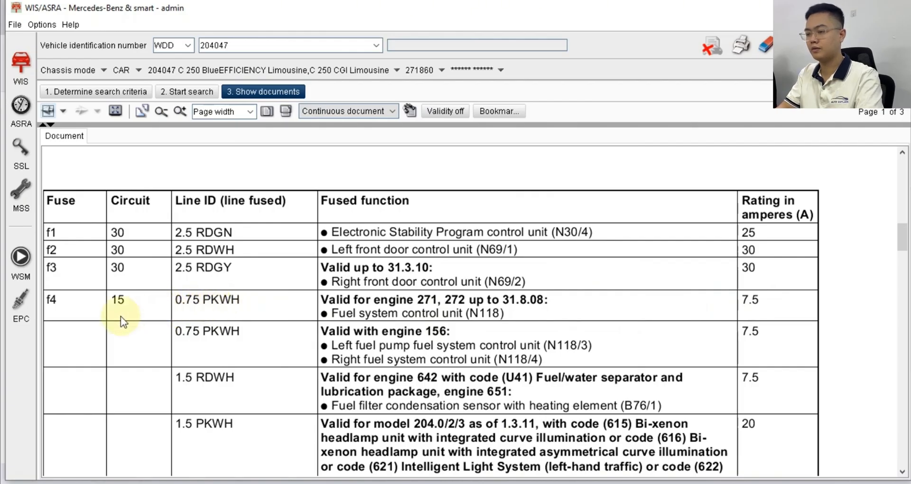
mouse_move(733, 349)
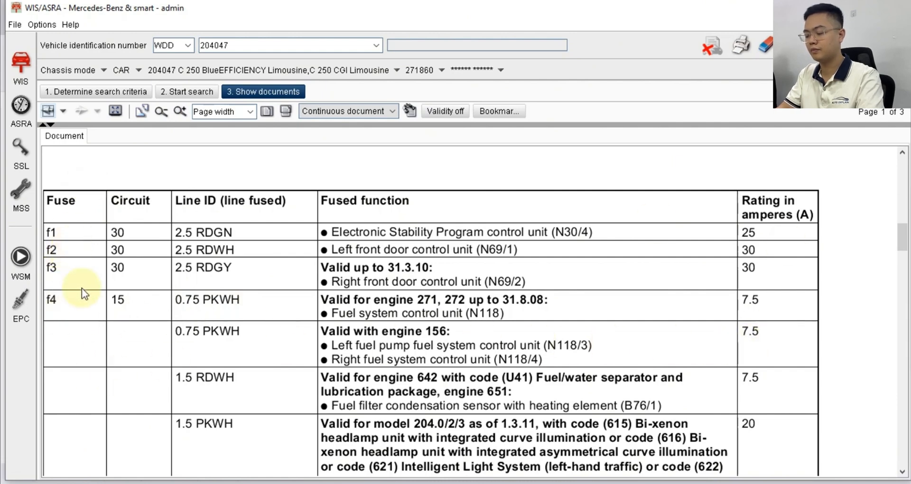
mouse_move(138, 331)
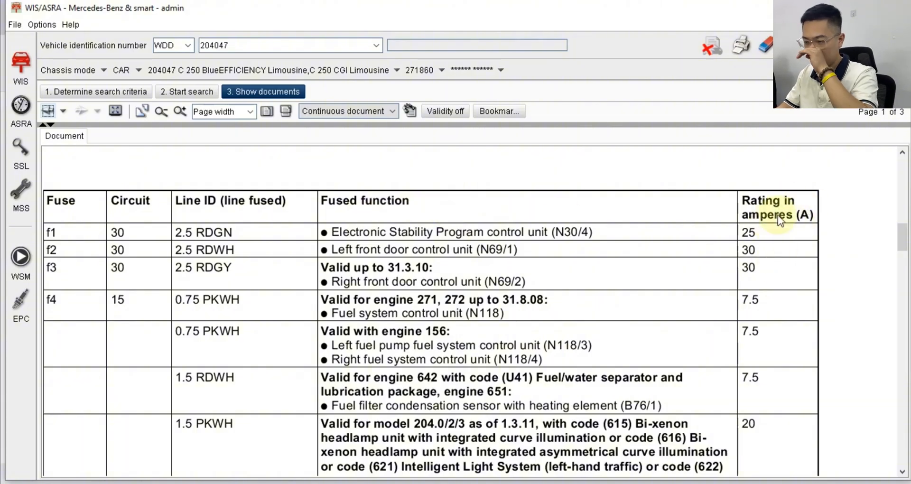
scroll("down", 3)
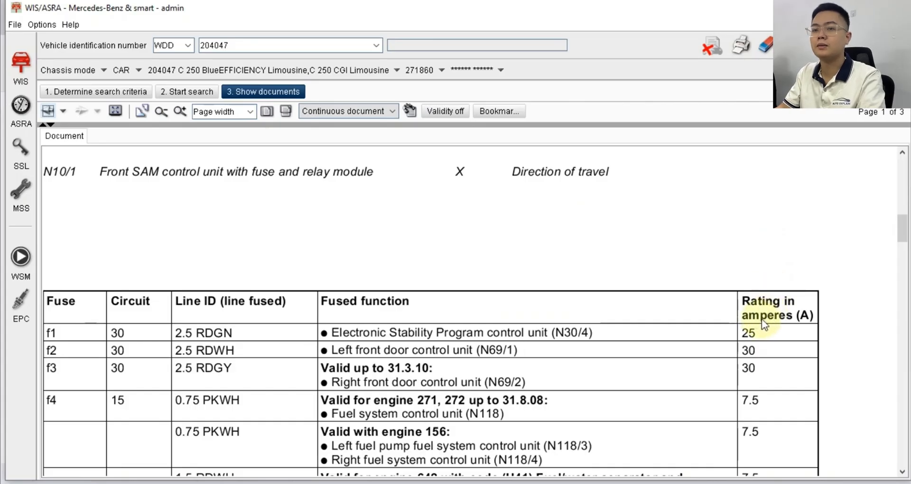
scroll("down", 3)
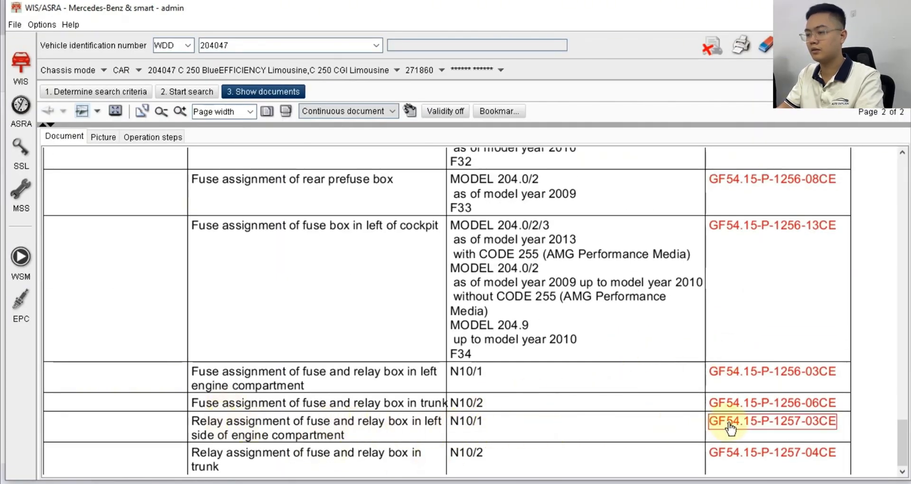
View the N10/1 relay assignment GF54.15-P-1257-03CE through its relay slot diagram and table
left_click(772, 420)
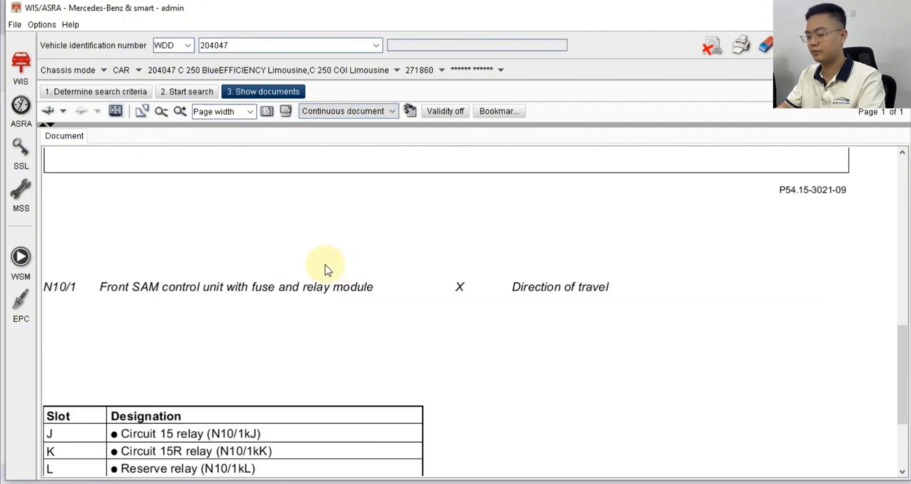
scroll("down", 3)
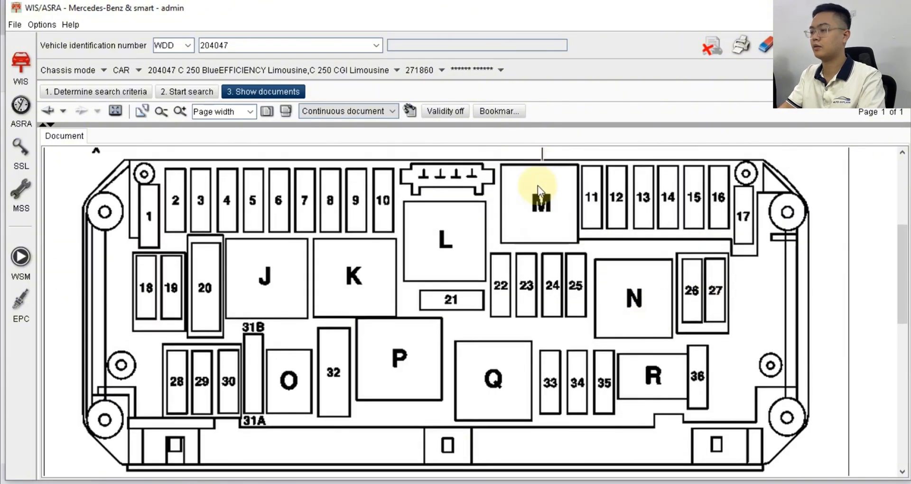
scroll("down", 3)
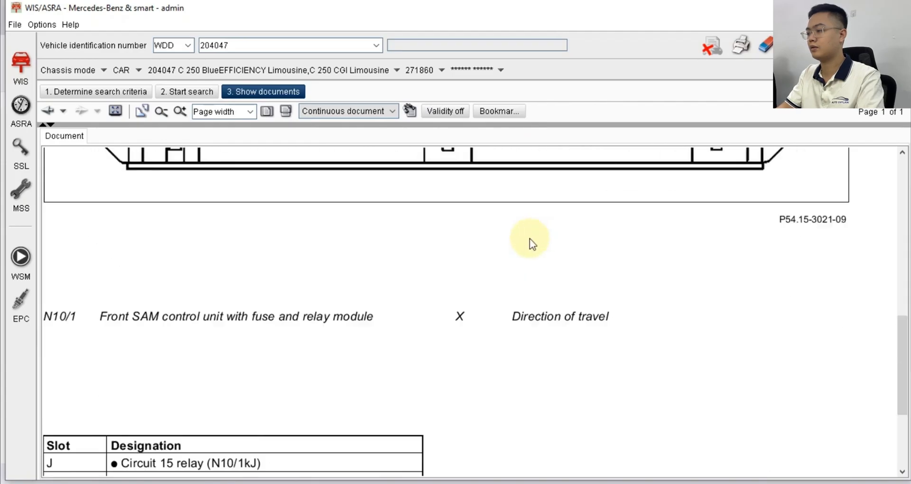
scroll("down", 3)
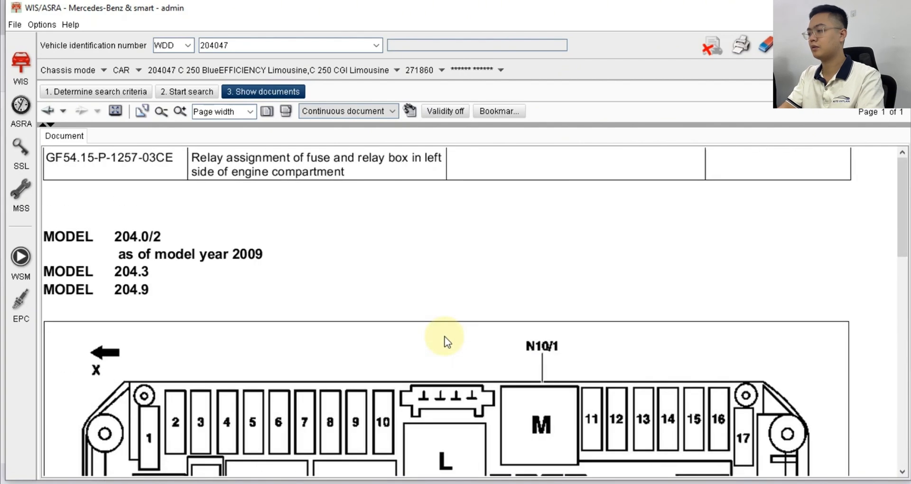
scroll("down", 3)
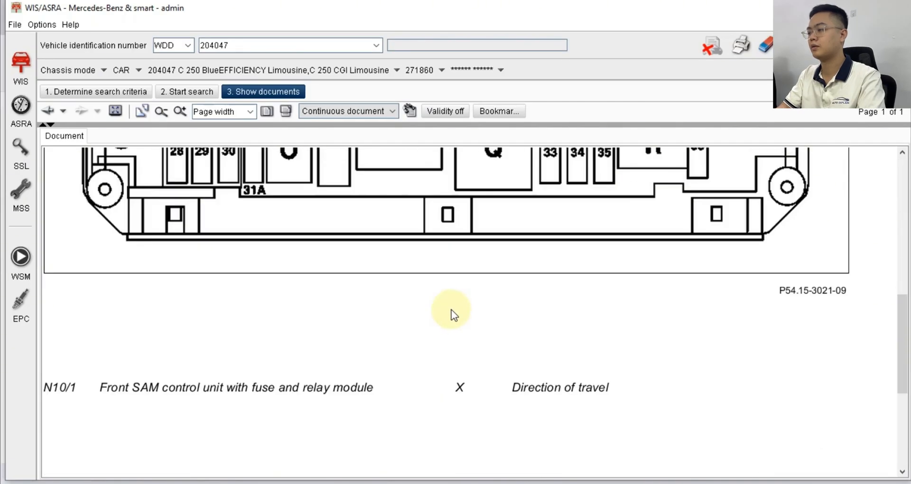
Go back and return to the list of found documents
left_click(49, 111)
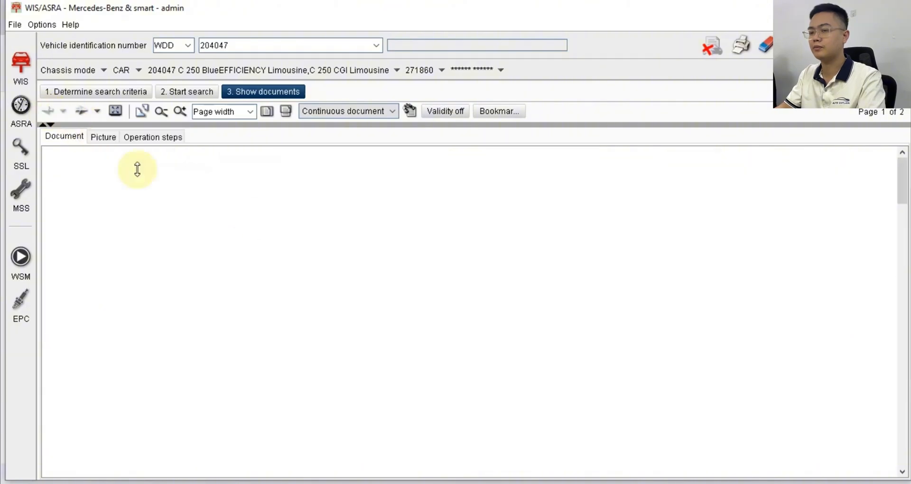
left_click(95, 92)
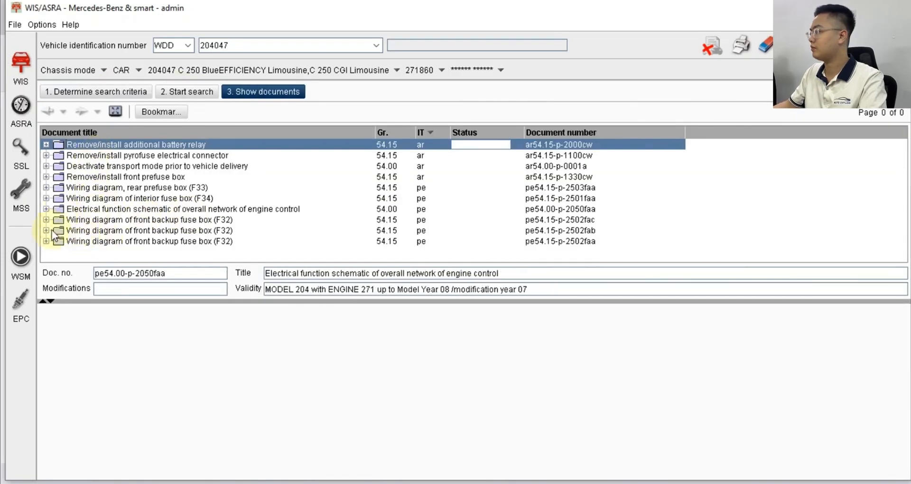
Run a full-text search for n3/10 limited to electrical circuit diagrams
left_click(135, 145)
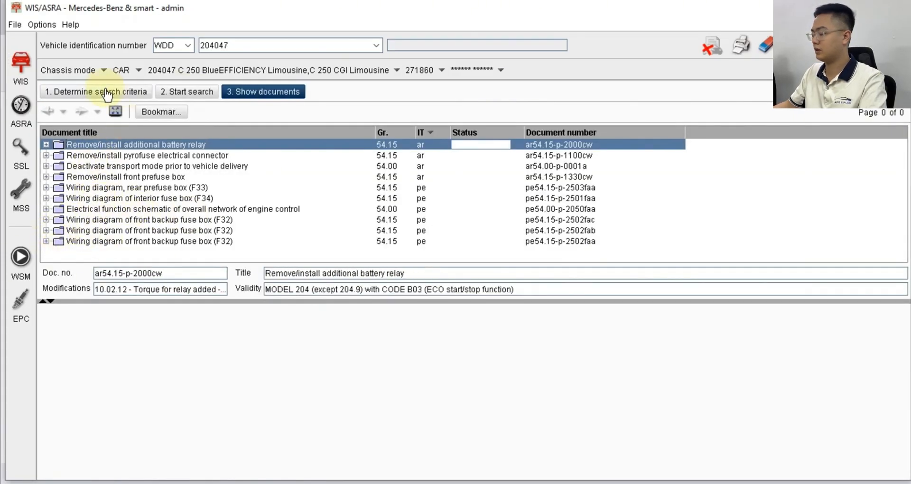
left_click(96, 91)
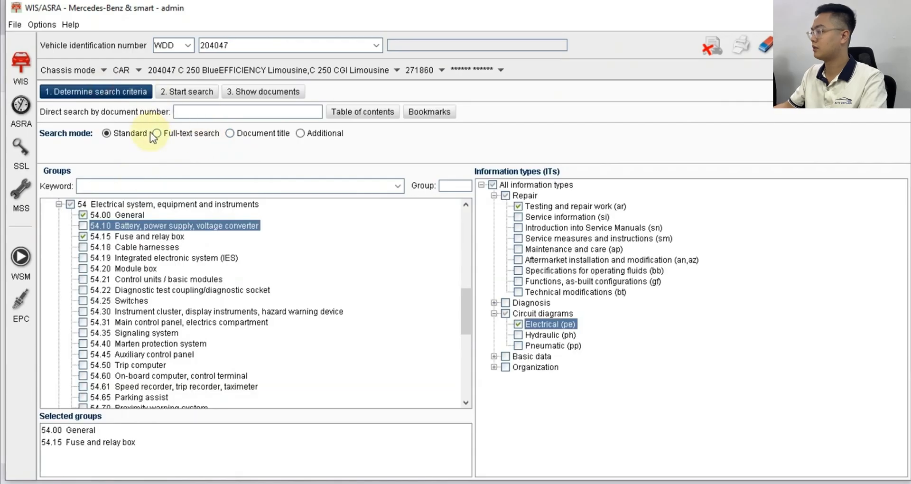
left_click(155, 132)
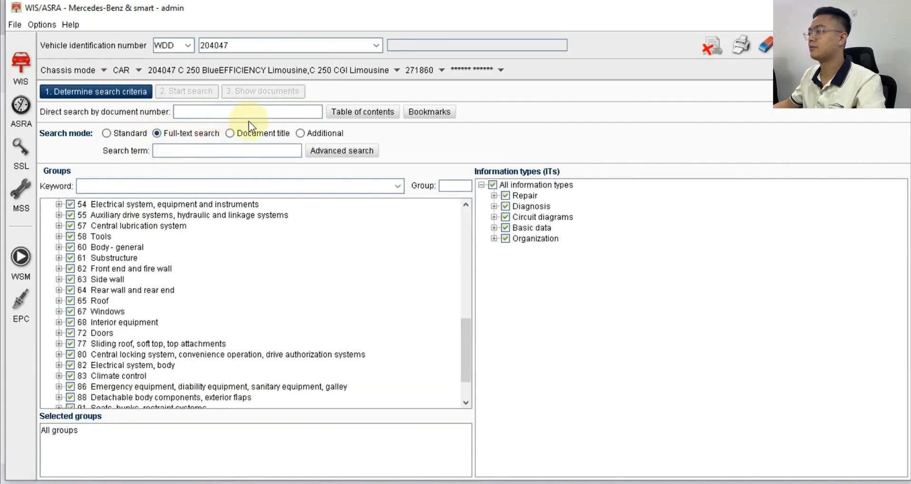
type("n3/10")
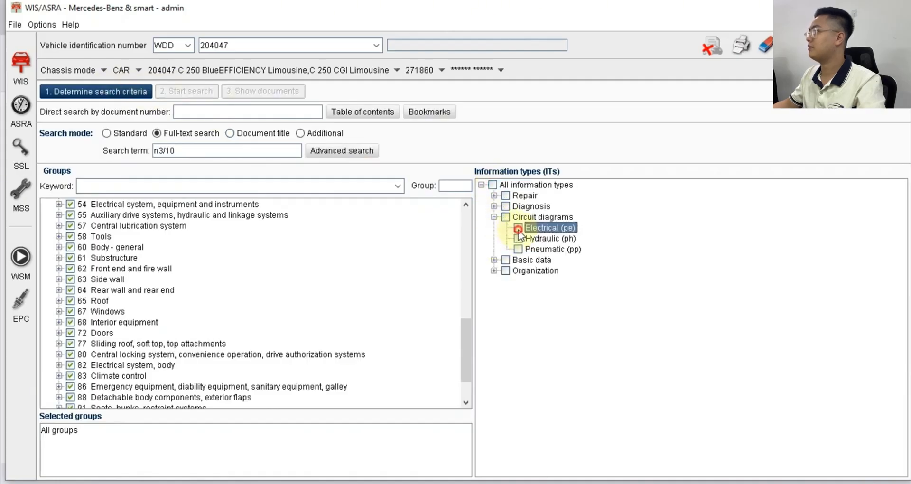
left_click(520, 227)
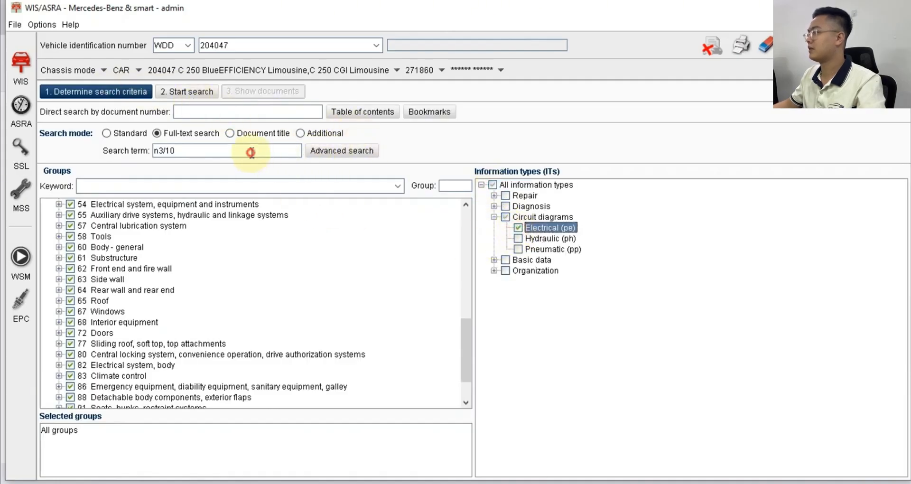
left_click(187, 91)
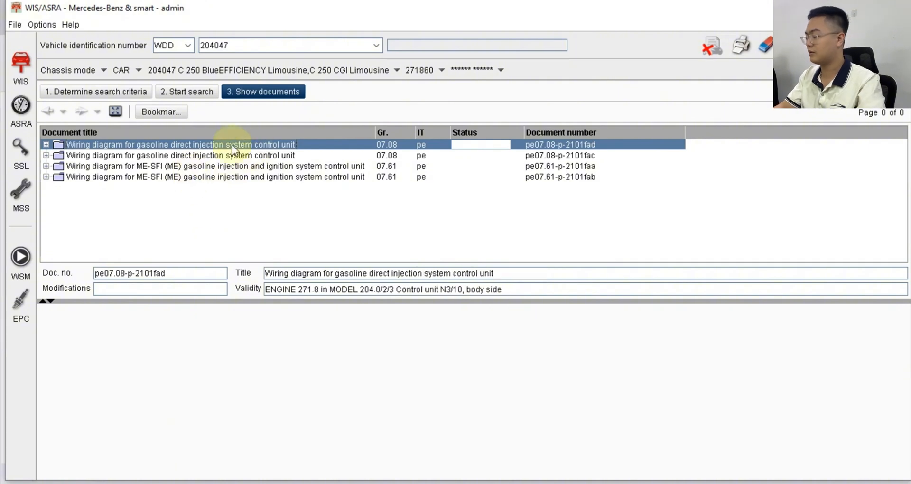
Open the gasoline direct injection wiring diagram and check both fuse and relay box configuration variants
left_click(216, 166)
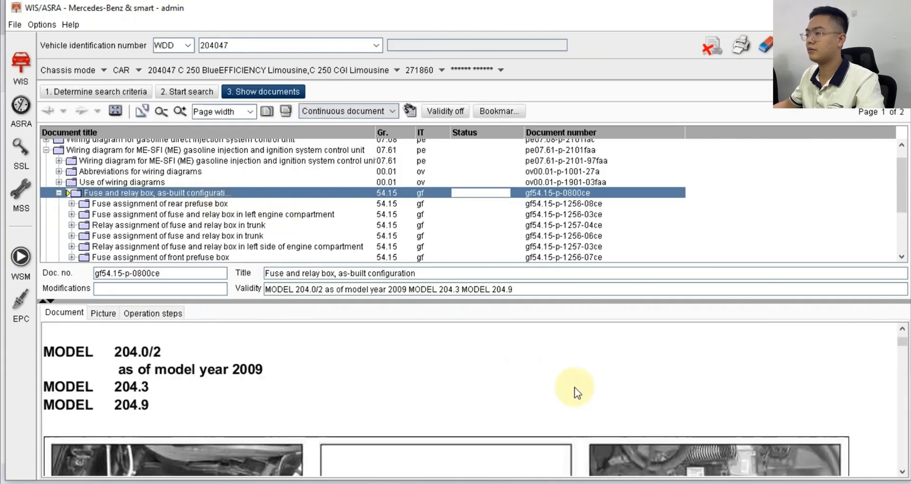
scroll("down", 3)
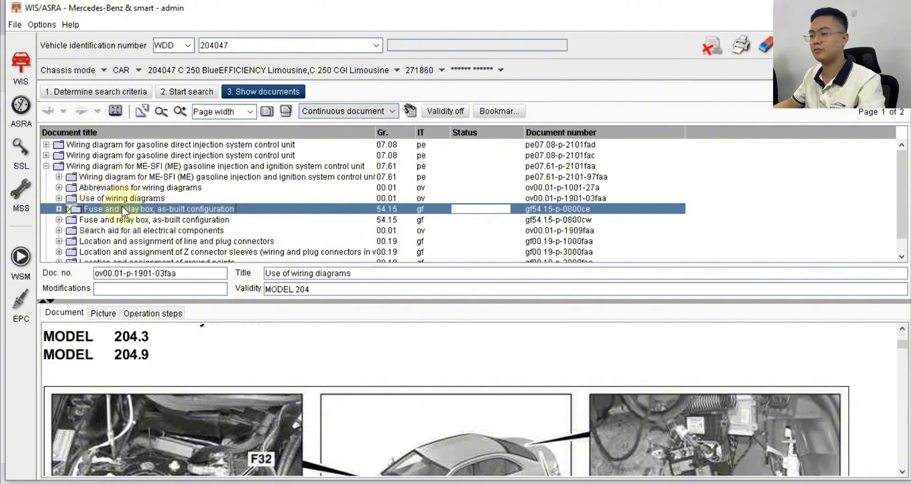
left_click(154, 209)
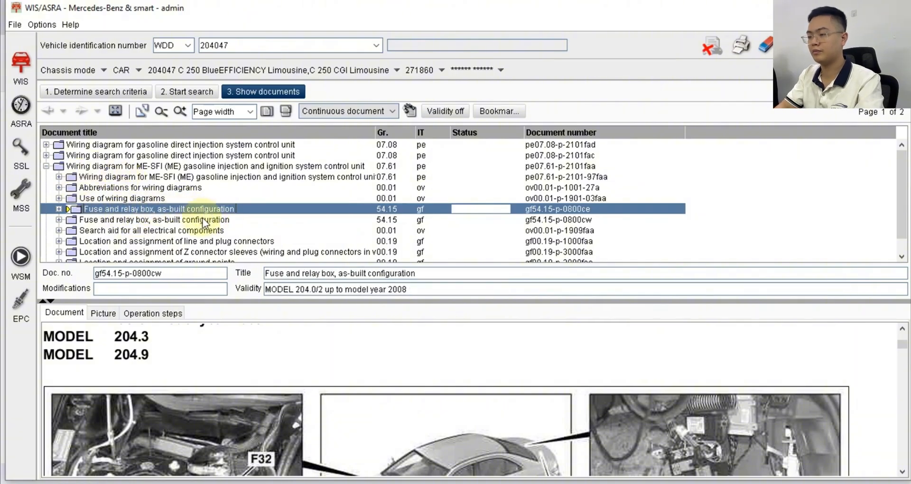
left_click(59, 219)
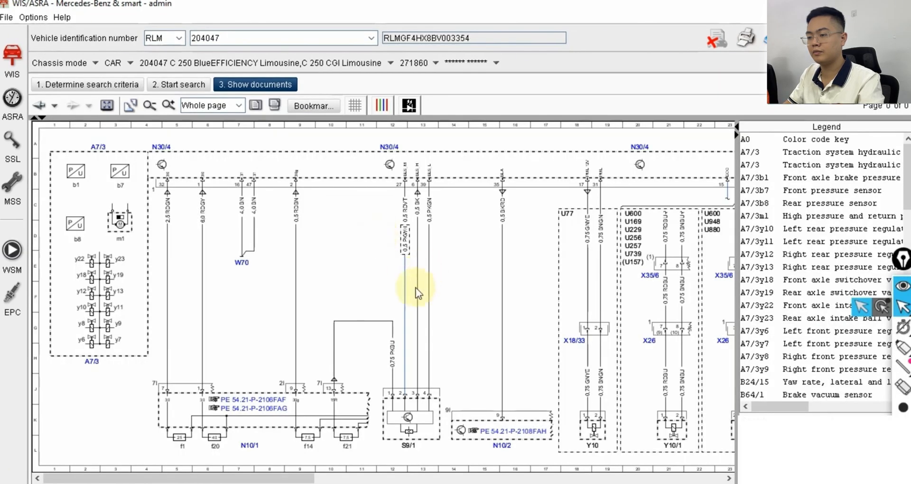
Open the wiring diagram in Whole page view with its Legend panel
left_click(87, 84)
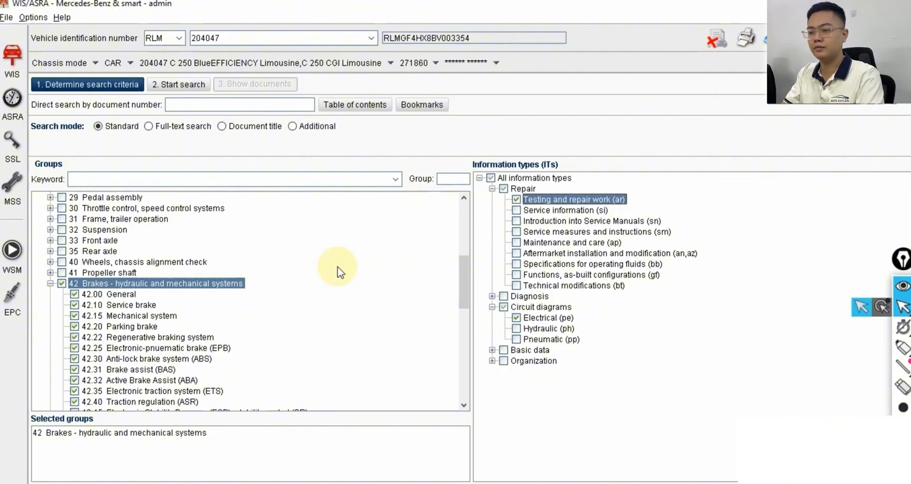
mouse_move(392, 284)
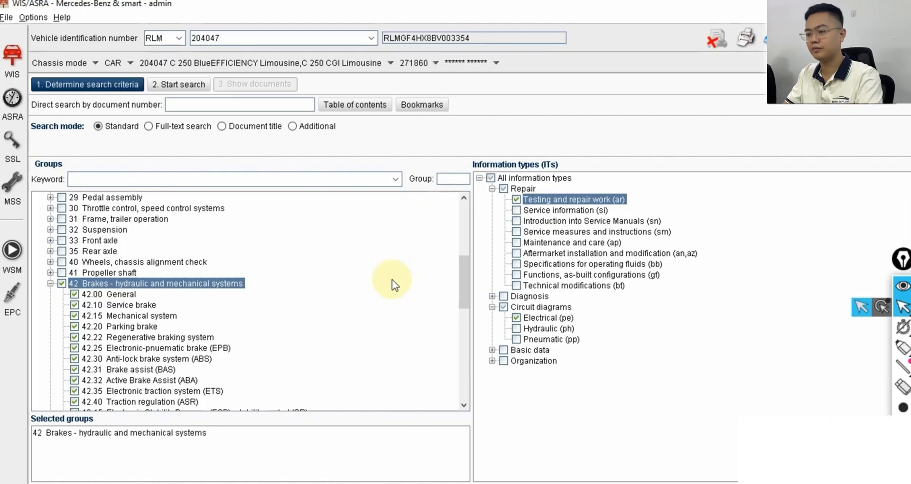
mouse_move(365, 290)
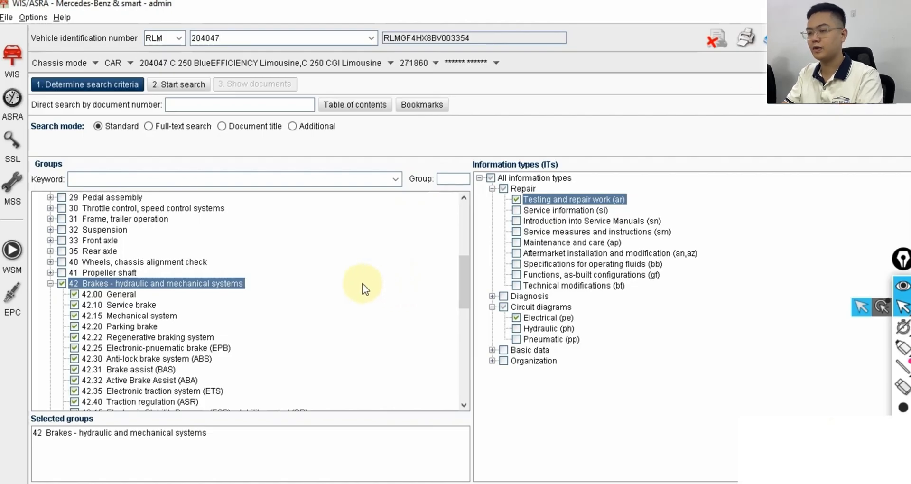
mouse_move(343, 296)
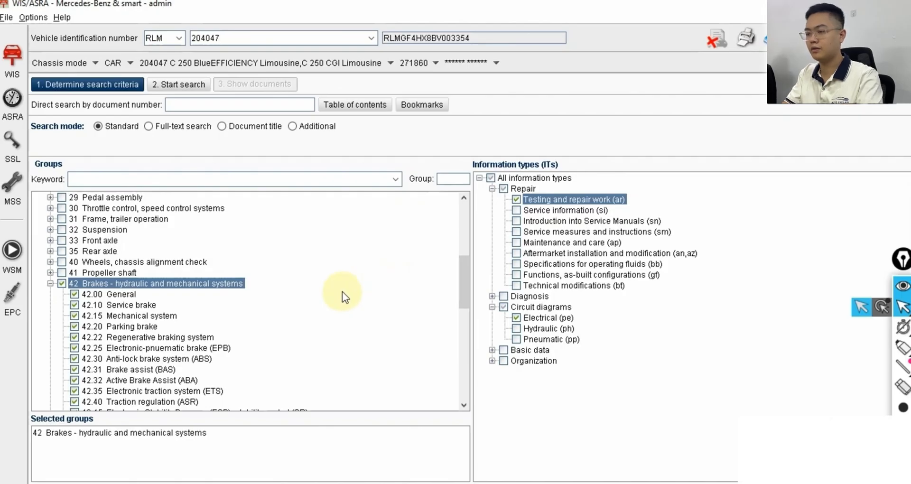
mouse_move(348, 285)
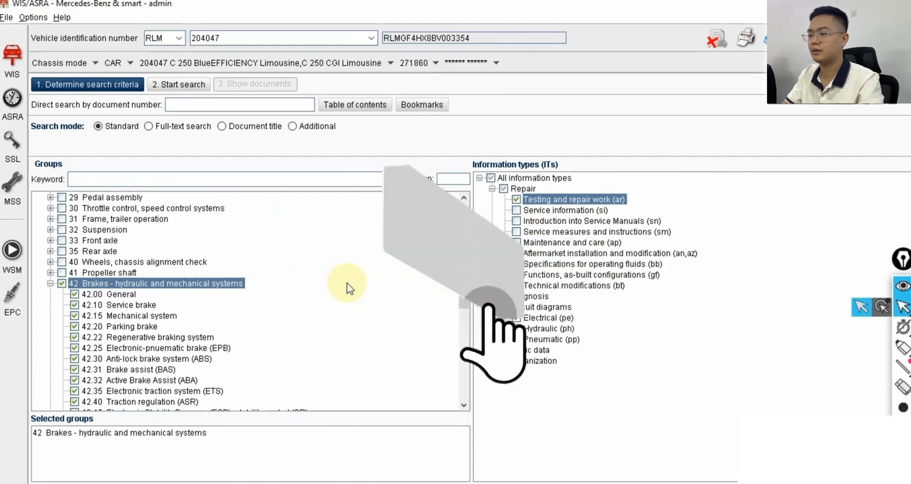
Select group 42 Brakes with testing and repair work and electrical circuit diagrams
left_click(493, 307)
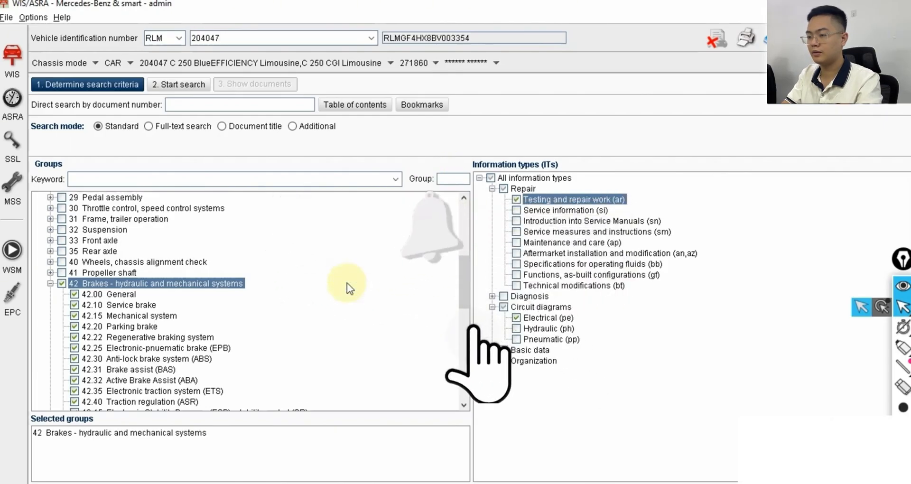